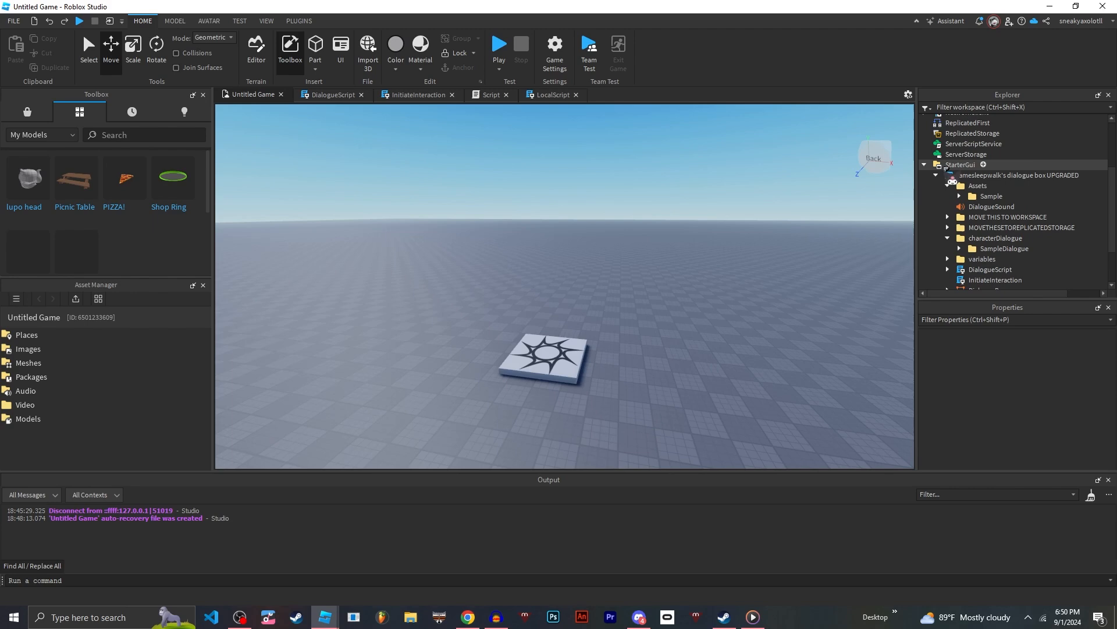
- Move the sample character folder into Workspace and the dialogue events into ReplicatedStorage
{"action": "left_click", "coordinate": [948, 216]}
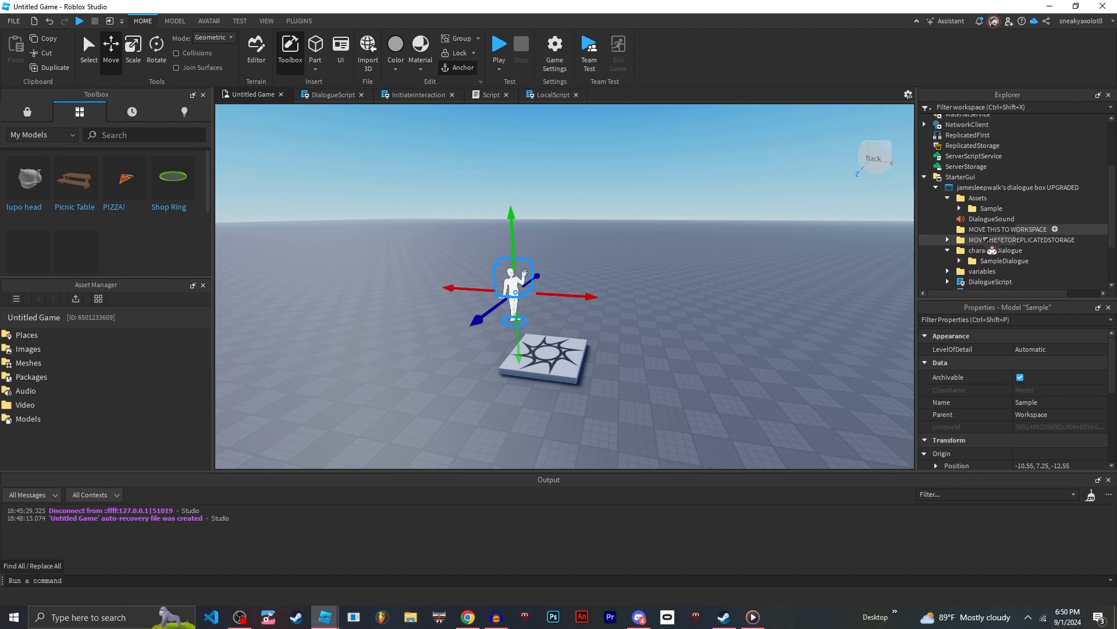
{"action": "left_click", "coordinate": [1021, 229]}
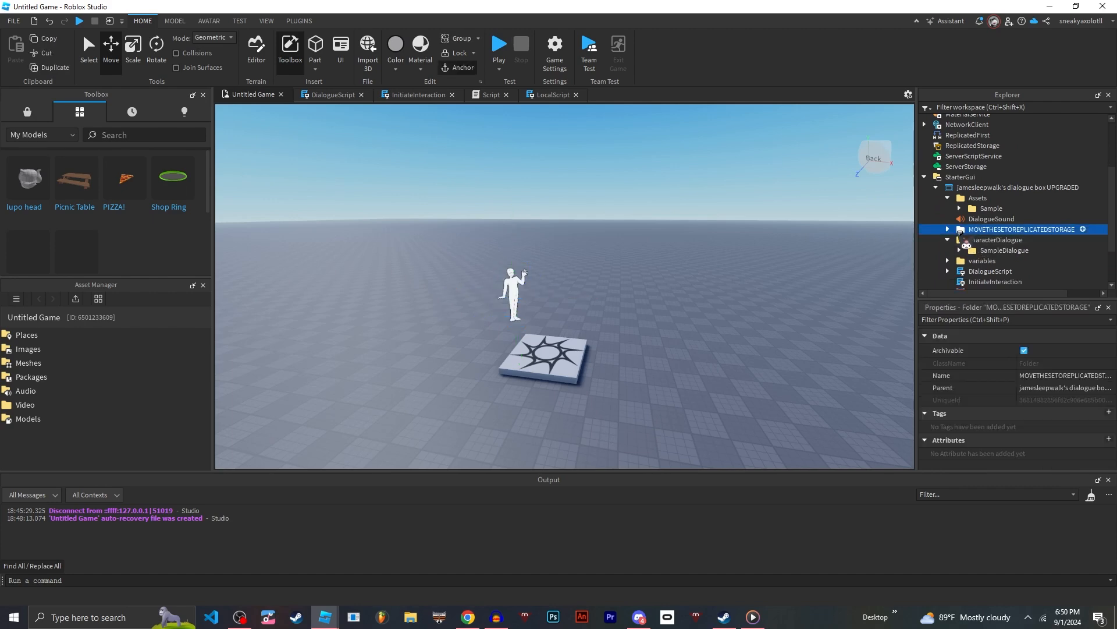
{"action": "left_click", "coordinate": [947, 229]}
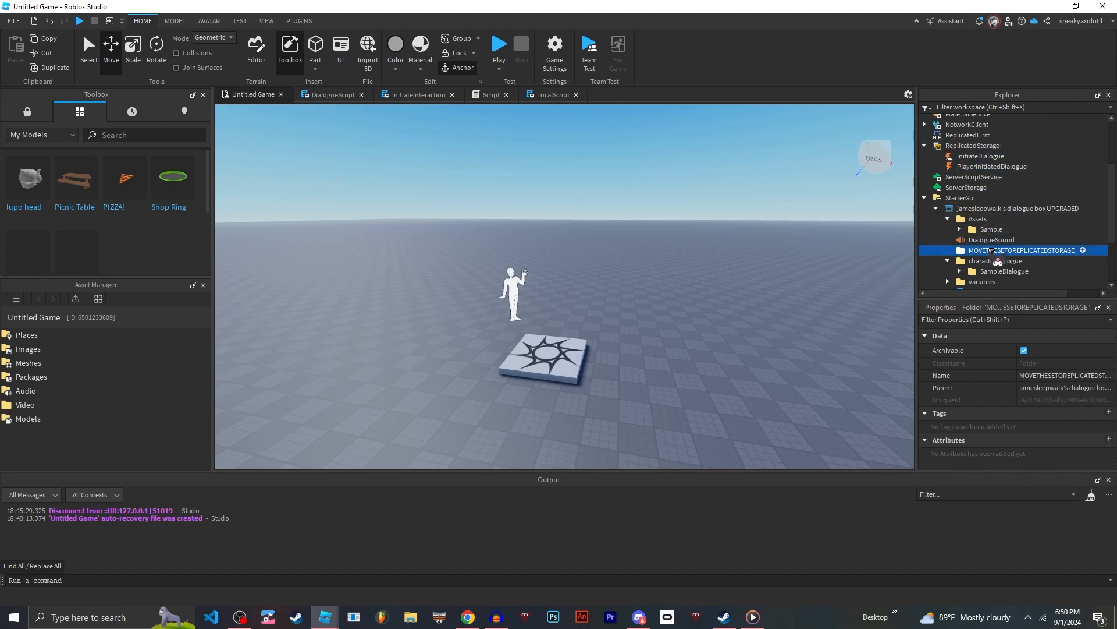
{"action": "left_click", "coordinate": [498, 46]}
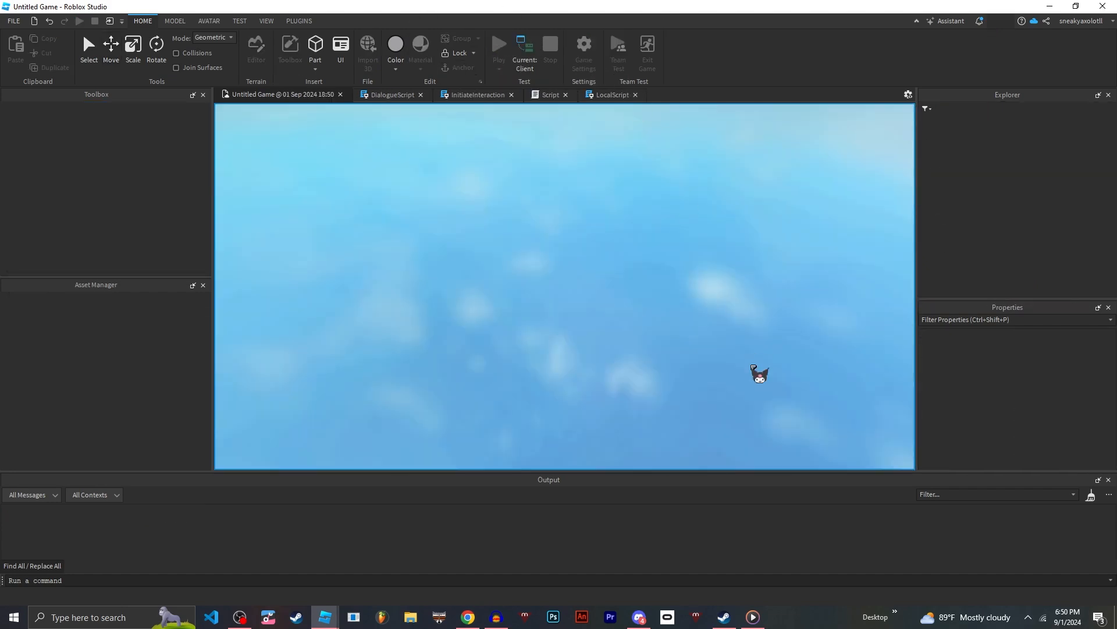
{"action": "left_click", "coordinate": [498, 45]}
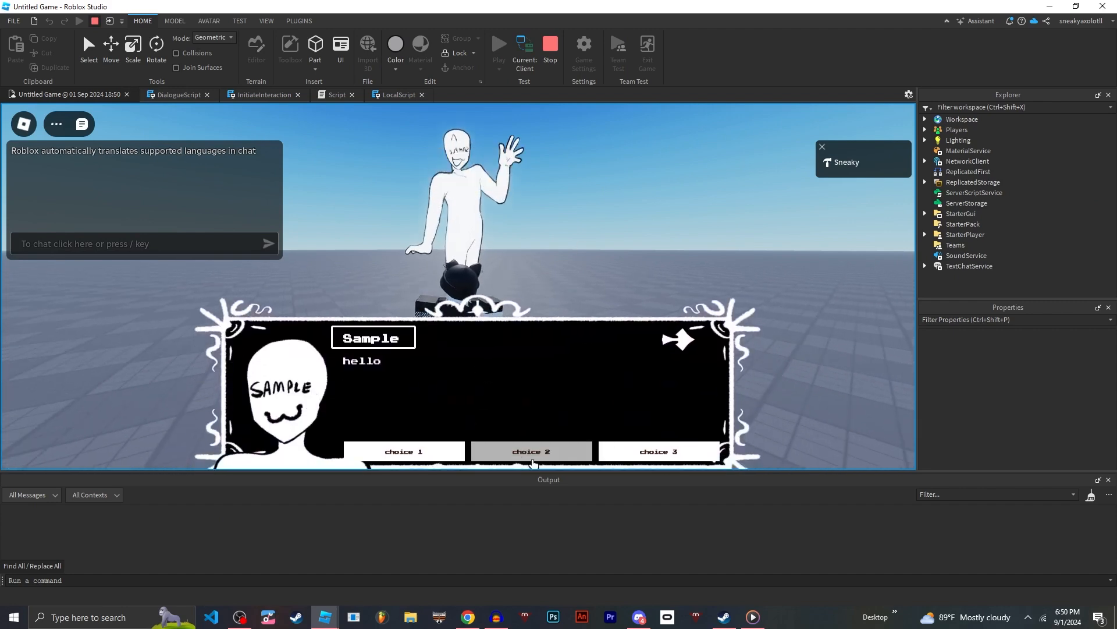
{"action": "left_click", "coordinate": [531, 452]}
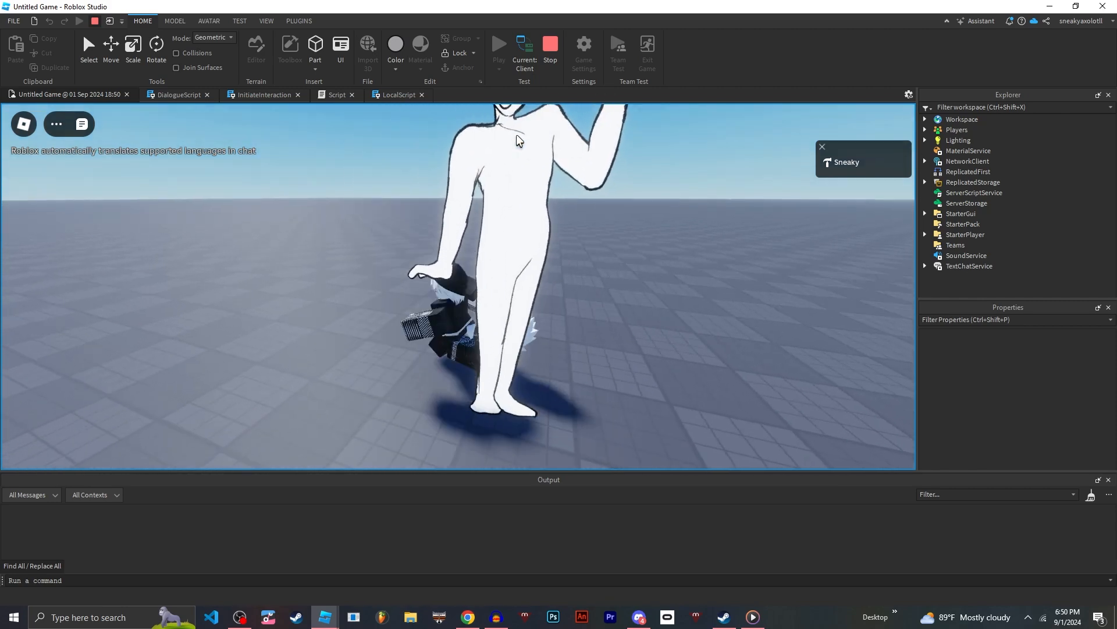
{"action": "left_click", "coordinate": [550, 44]}
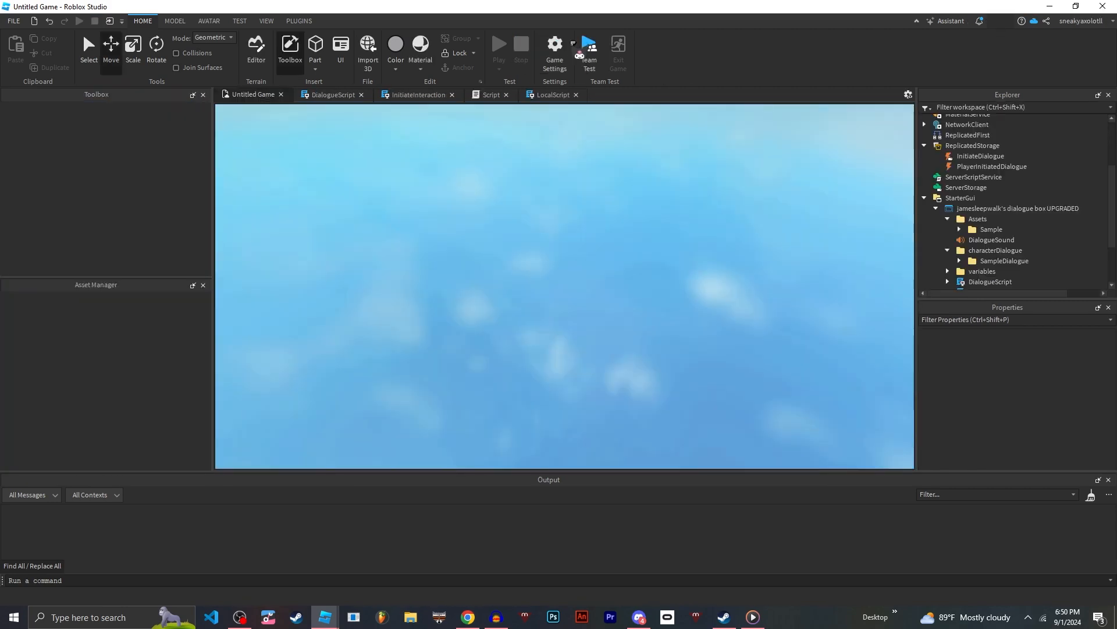
- Upload the Simon Fullbody drawing and set it as the Beam texture under SampleCharacter > Part1
{"action": "left_click", "coordinate": [499, 46]}
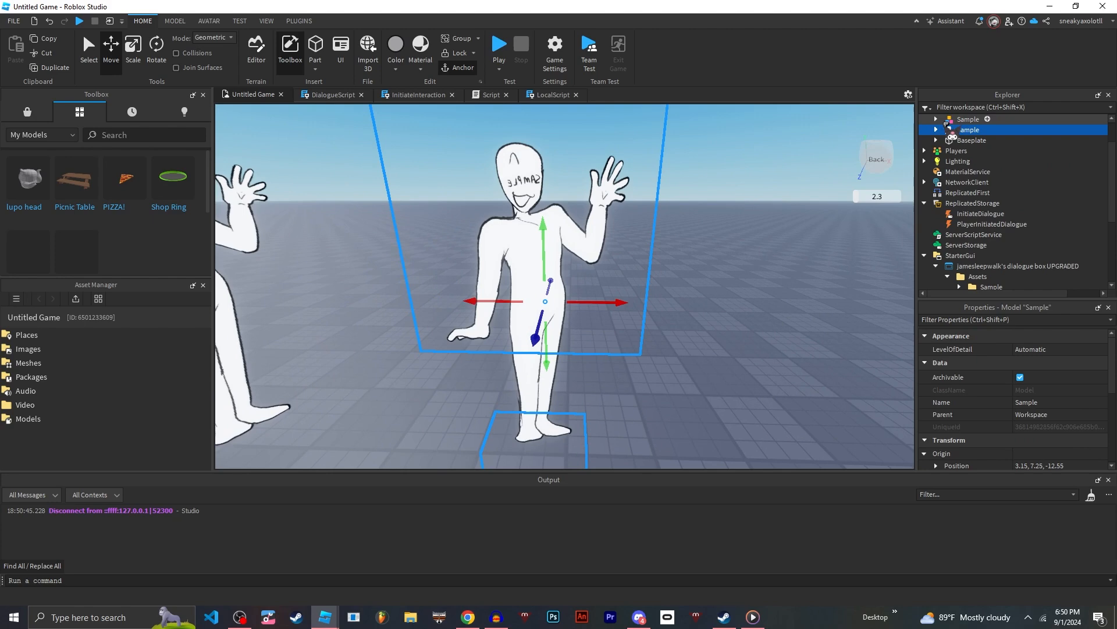
{"action": "left_click", "coordinate": [993, 150]}
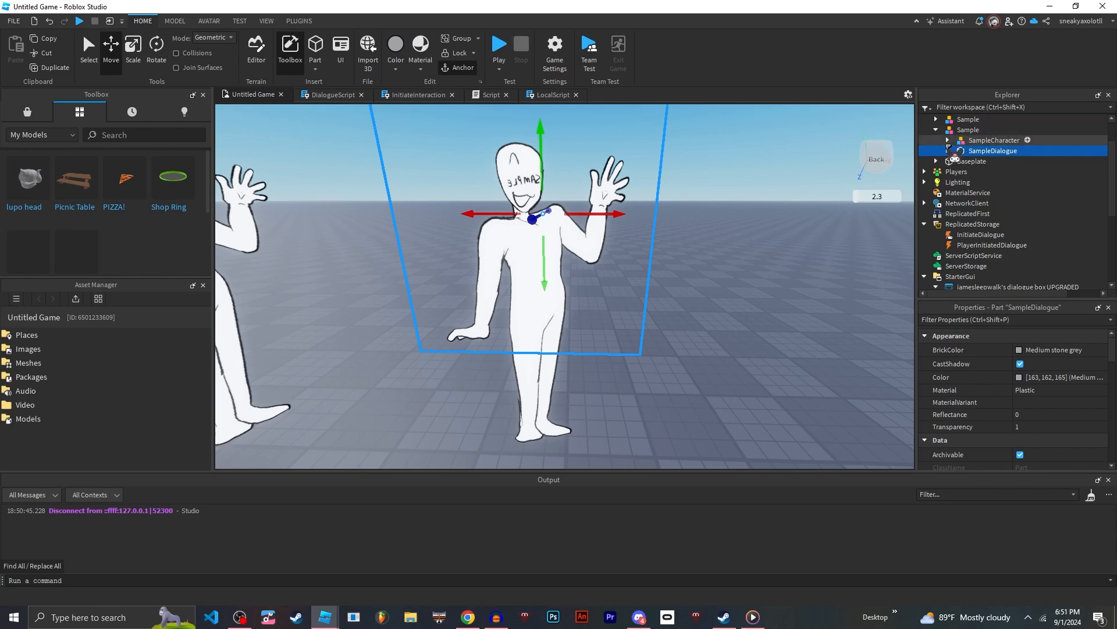
{"action": "left_click", "coordinate": [1001, 173]}
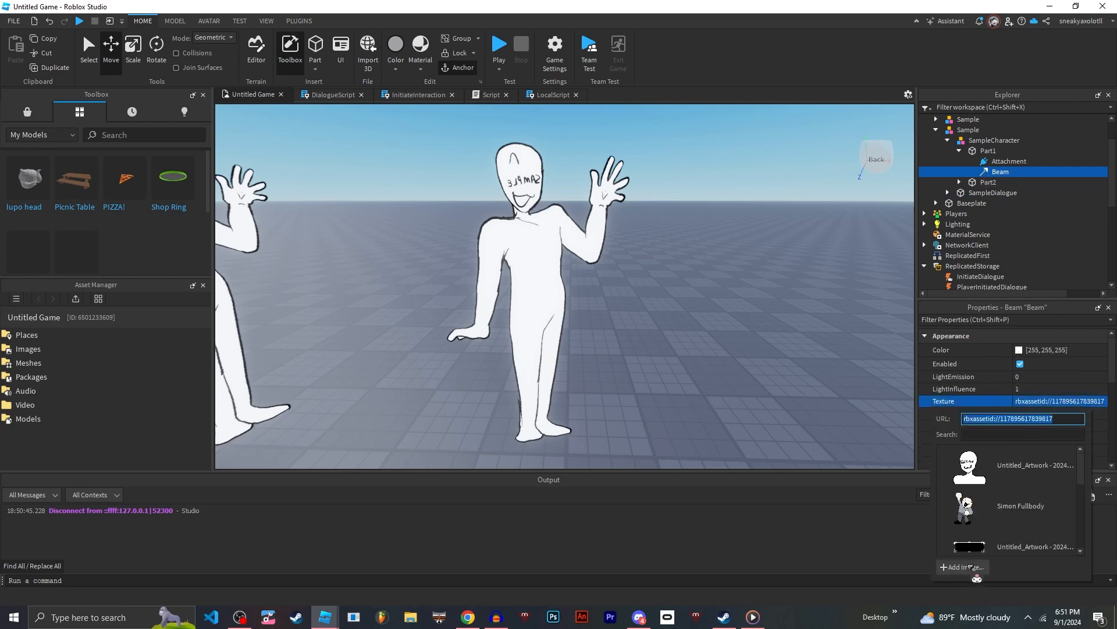
{"action": "left_click", "coordinate": [962, 567]}
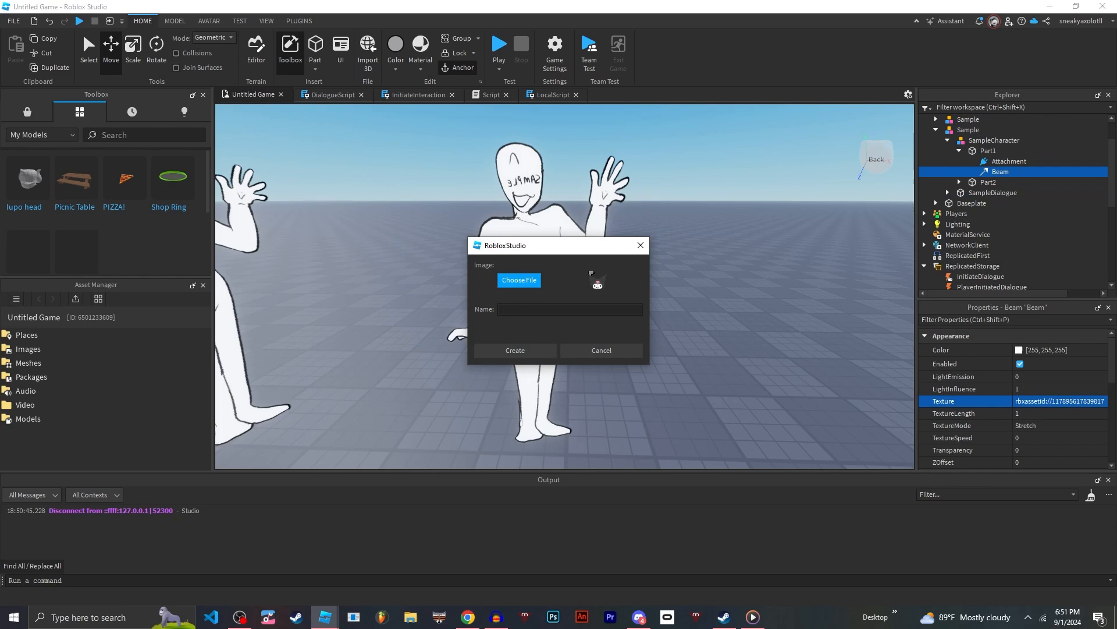
{"action": "left_click", "coordinate": [519, 280]}
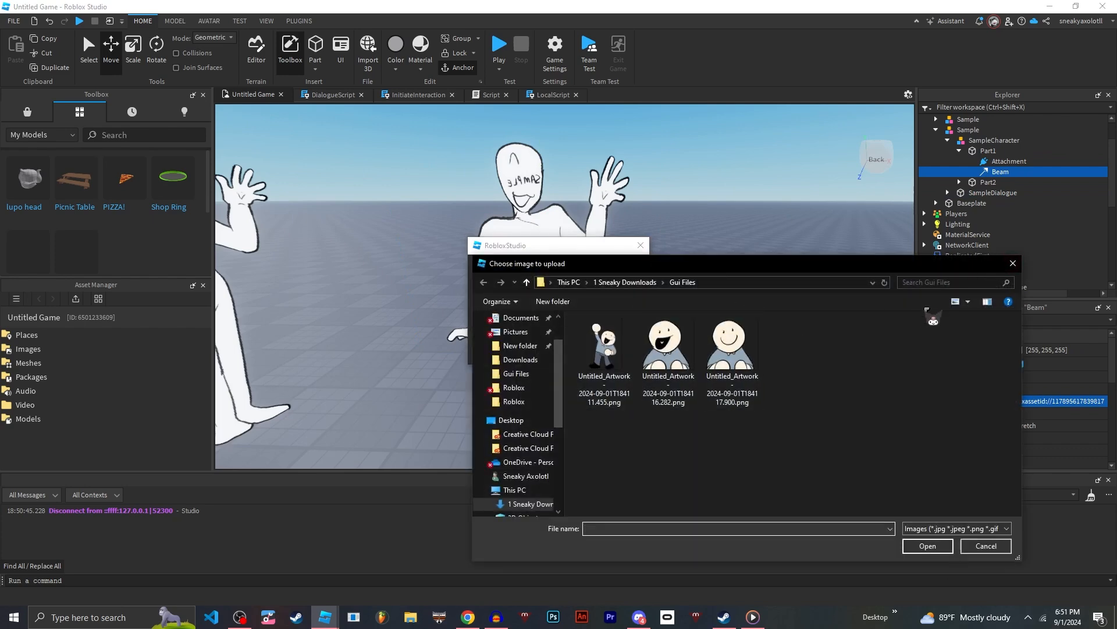
{"action": "left_click", "coordinate": [603, 345]}
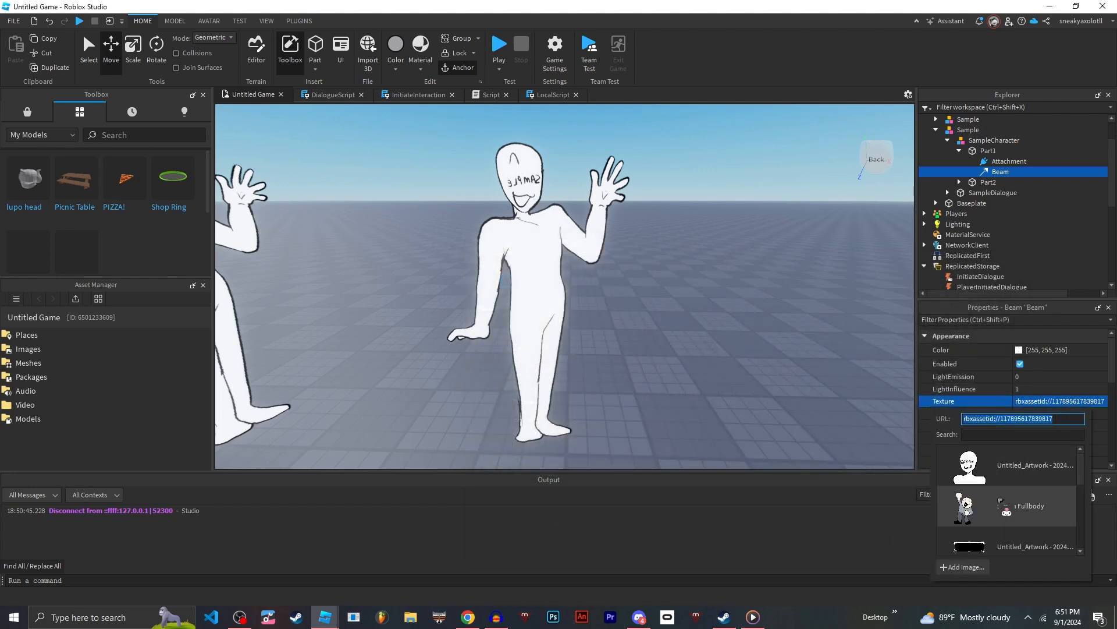
{"action": "left_click", "coordinate": [993, 192]}
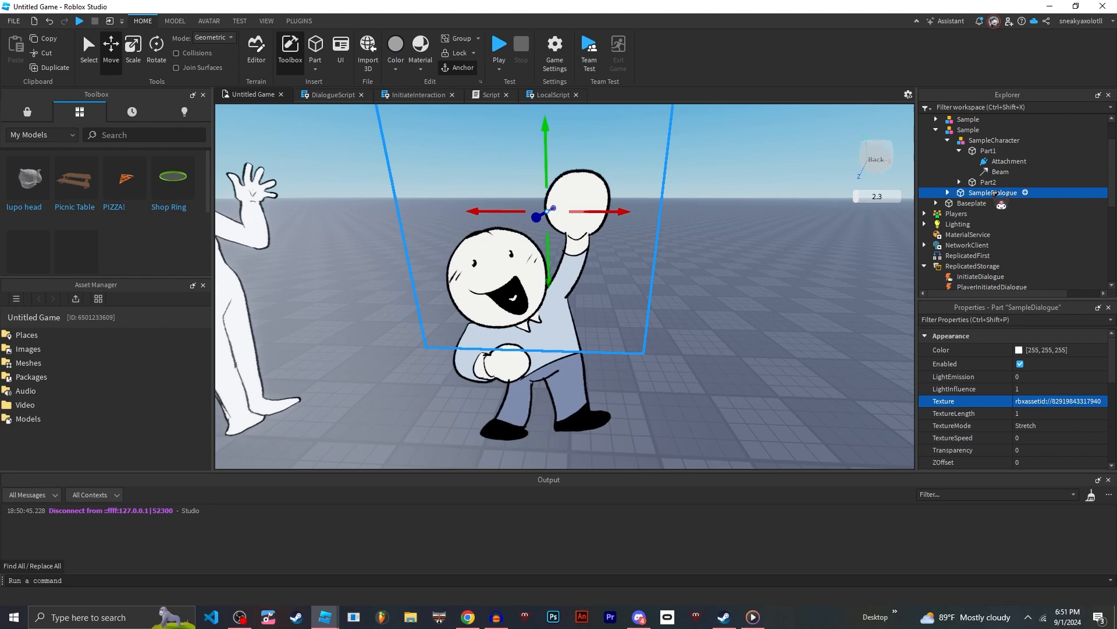
- Rename the SampleDialogue part to SimonDialogue via the Explorer context menu
{"action": "right_click", "coordinate": [993, 192]}
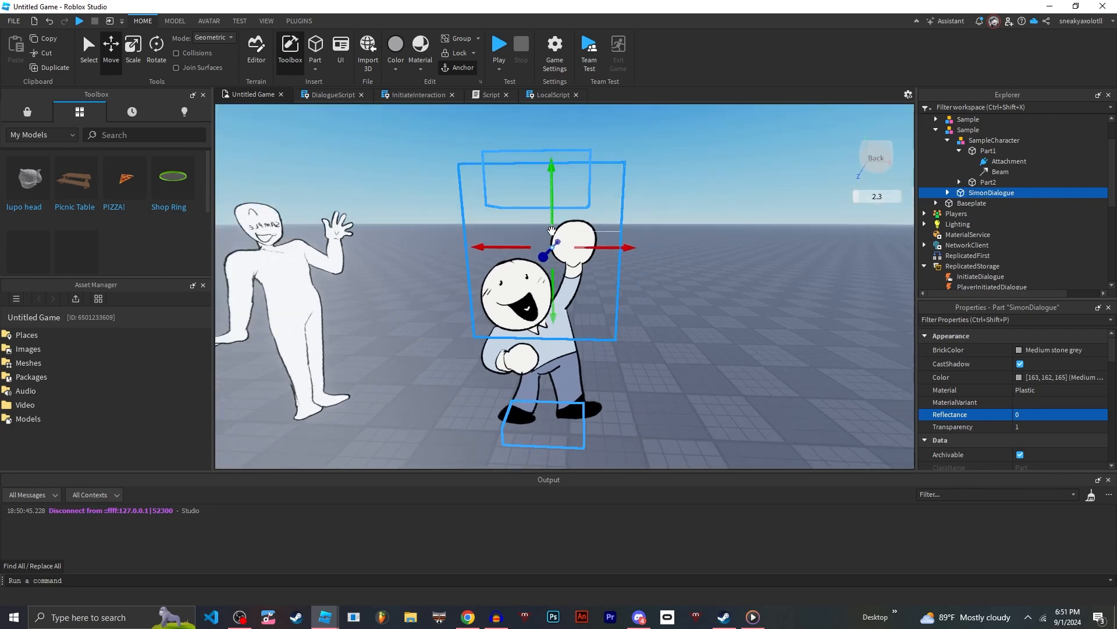
{"action": "left_click", "coordinate": [747, 337]}
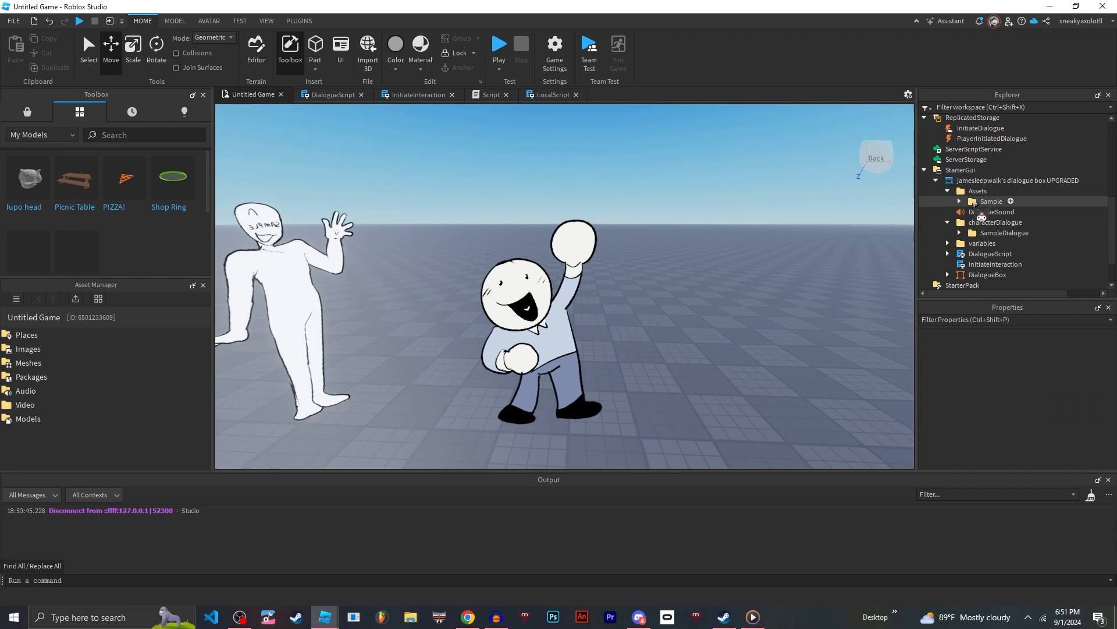
- Duplicate Assets > Sample as Simon and point its Sound at the imported Goober Voice.mp3
{"action": "left_click", "coordinate": [989, 201]}
{"action": "type", "text": "Simon"}
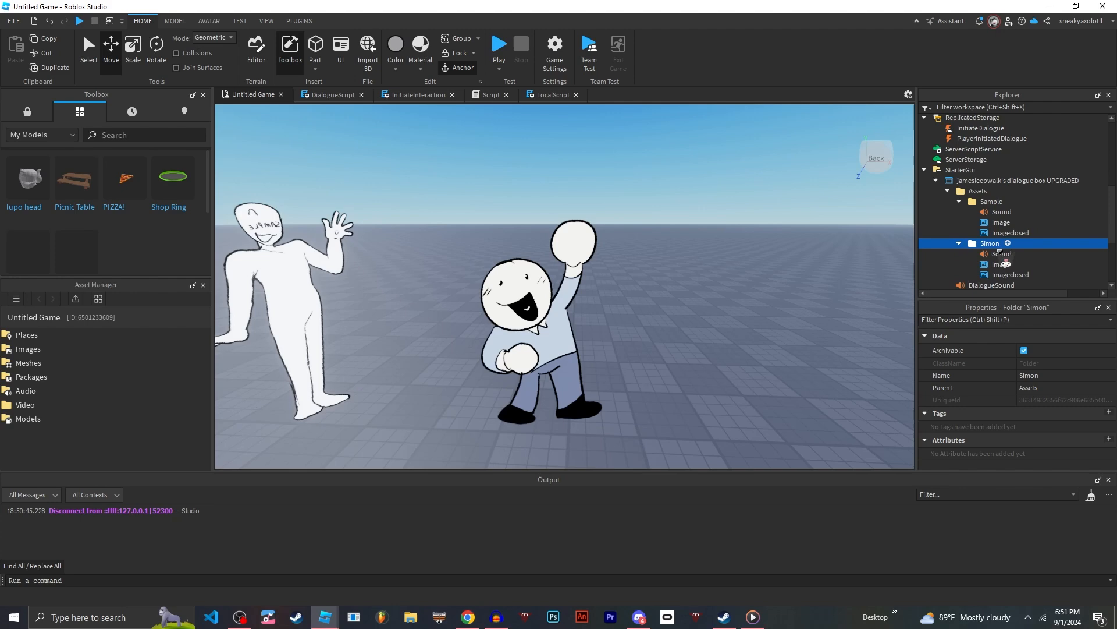
{"action": "left_click", "coordinate": [1001, 254]}
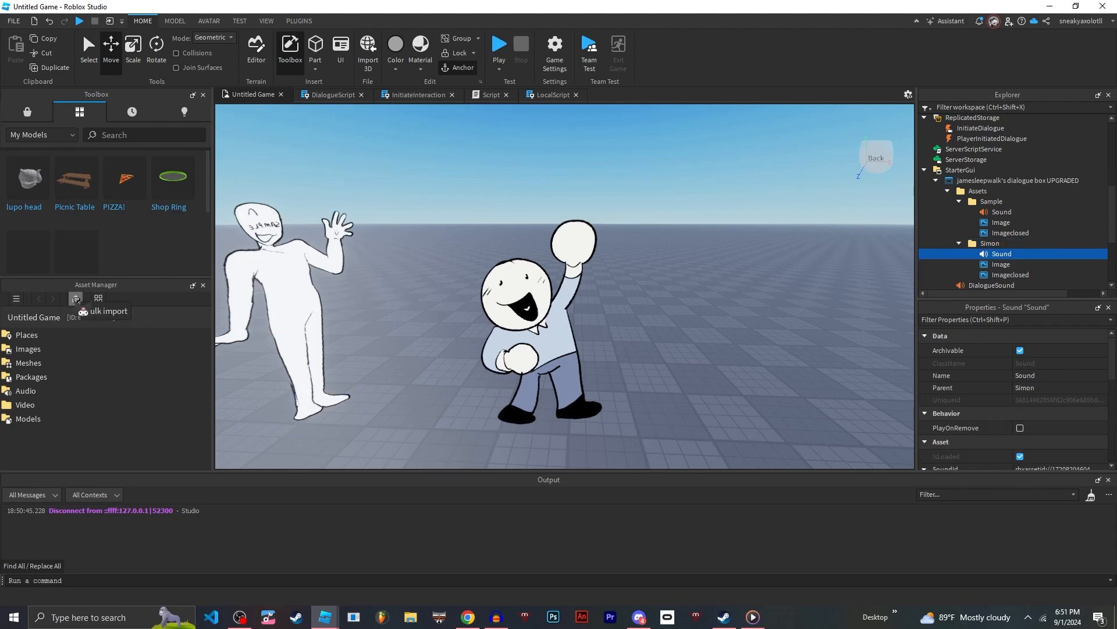
{"action": "left_click", "coordinate": [76, 298]}
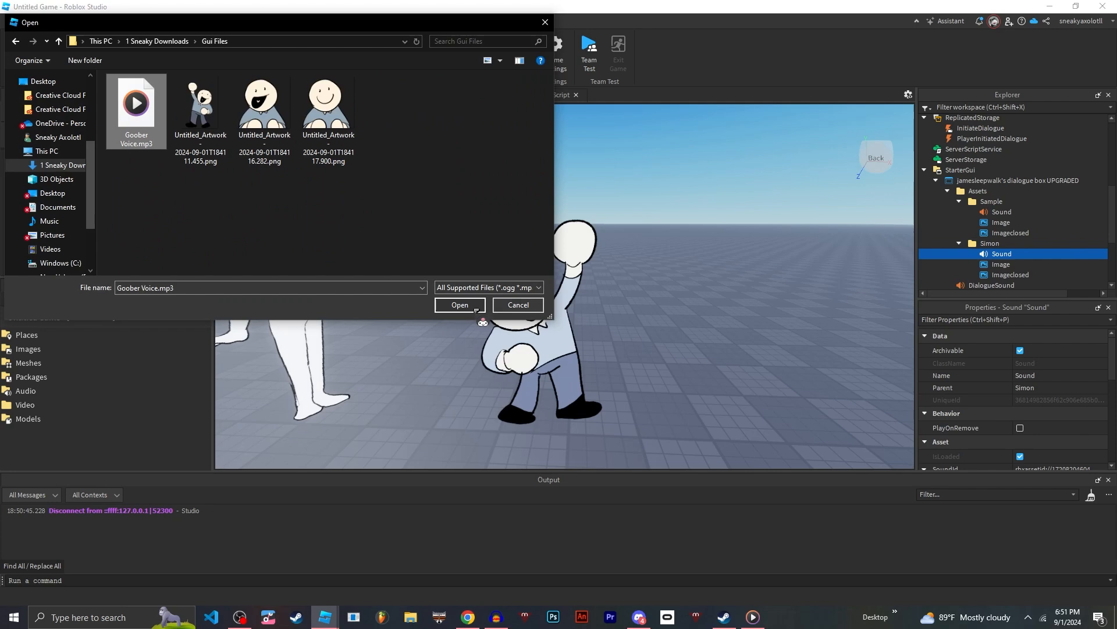
{"action": "left_click", "coordinate": [460, 305]}
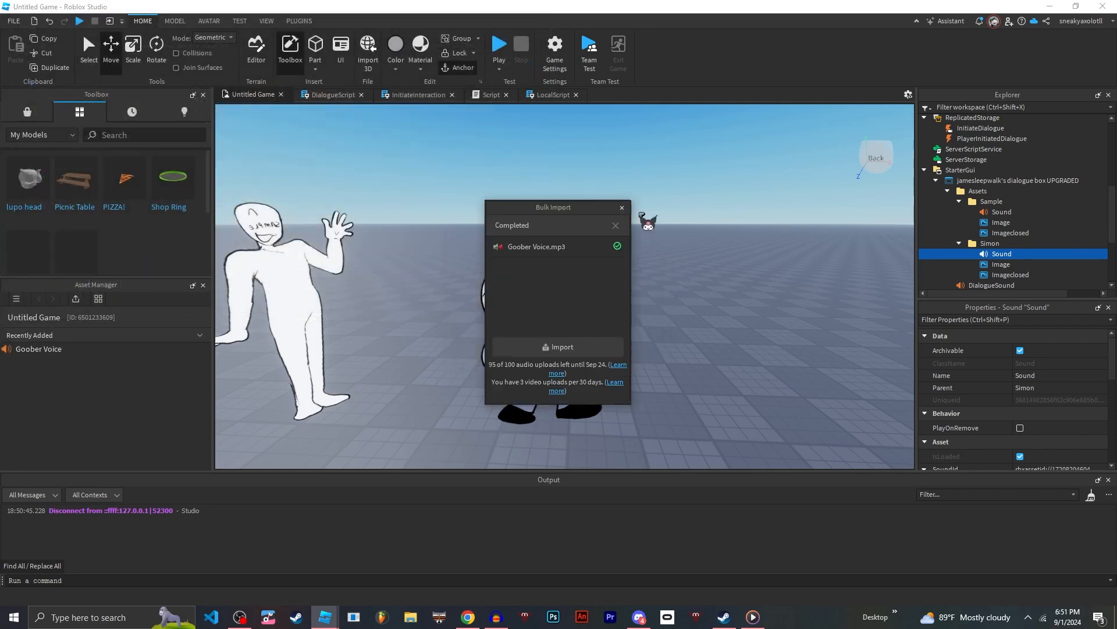
{"action": "left_click", "coordinate": [620, 207]}
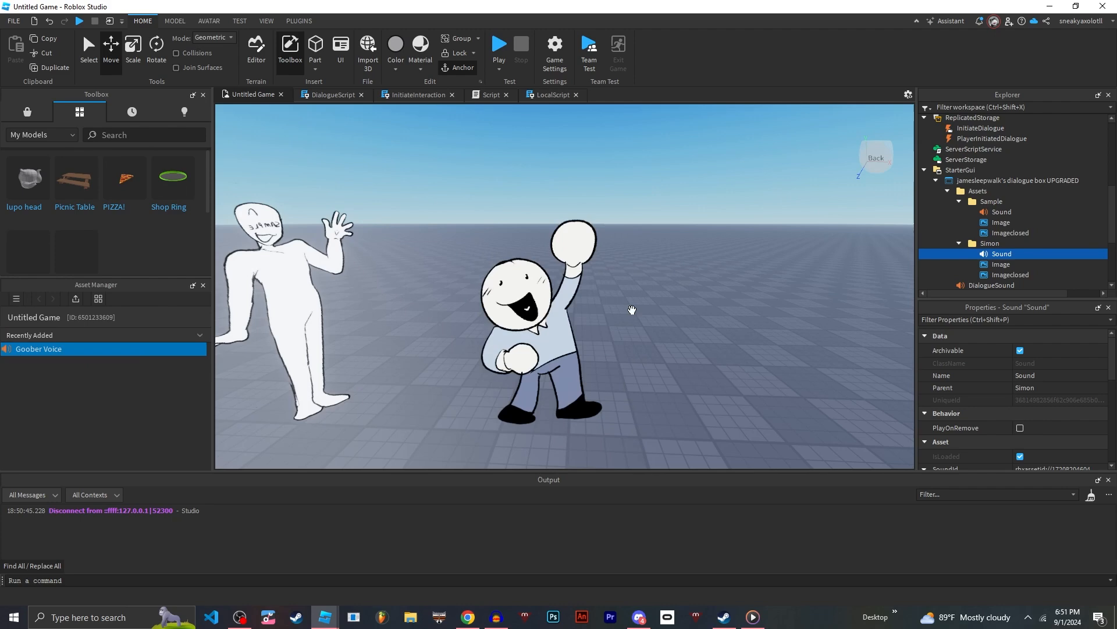
{"action": "scroll", "scroll_direction": "down", "scroll_amount": 3}
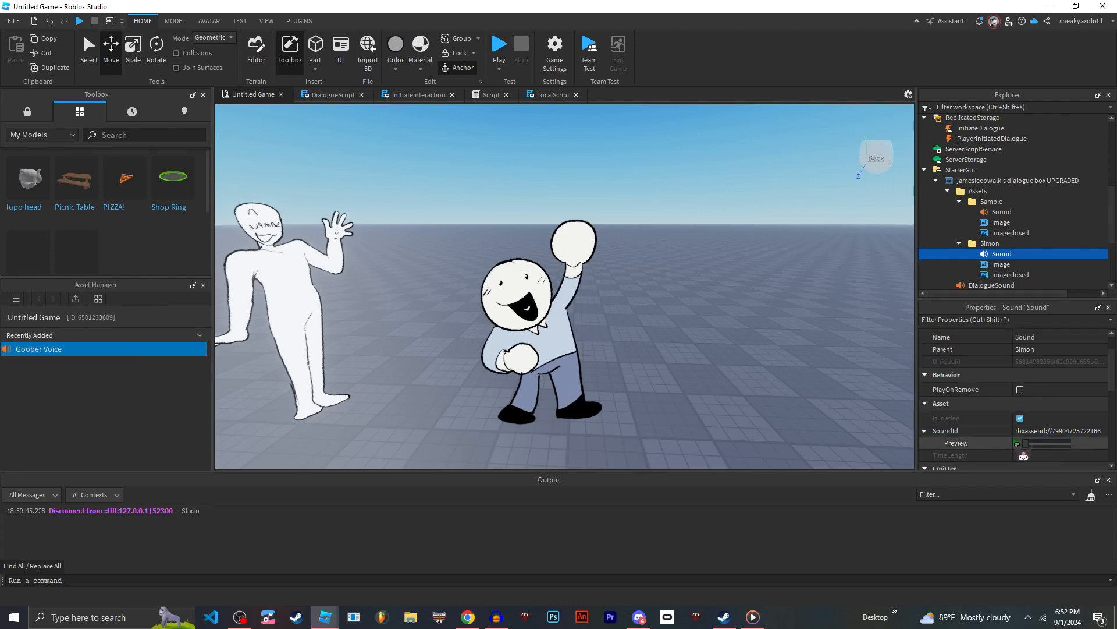
{"action": "left_click", "coordinate": [1001, 234]}
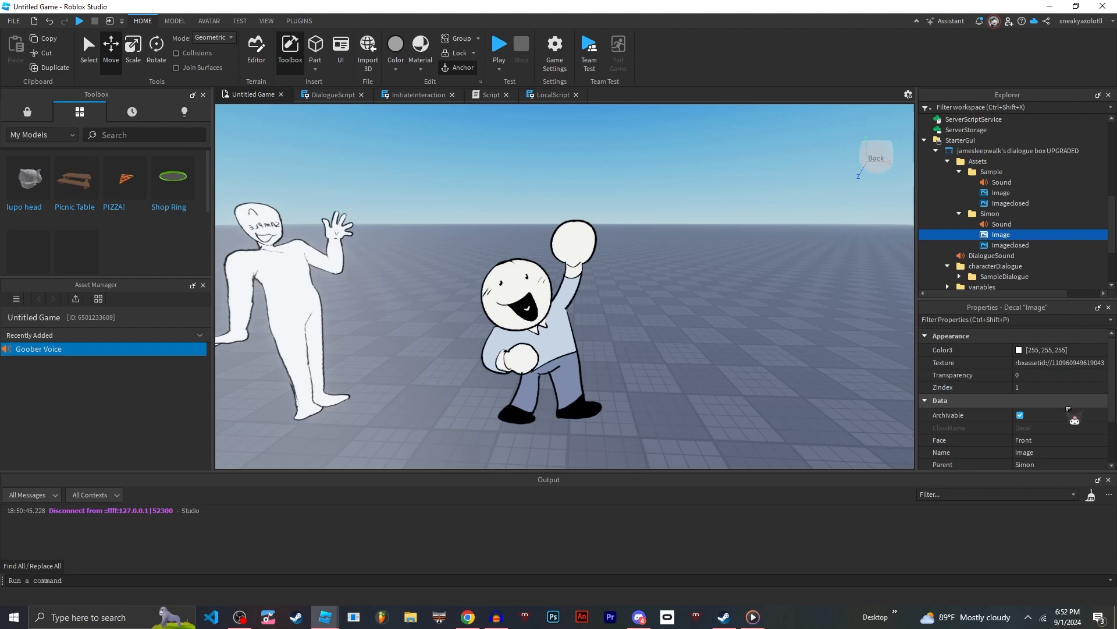
- Upload the open-mouthed Simon drawing as the Simon folder's Image texture, named Simon
{"action": "left_click", "coordinate": [1059, 362]}
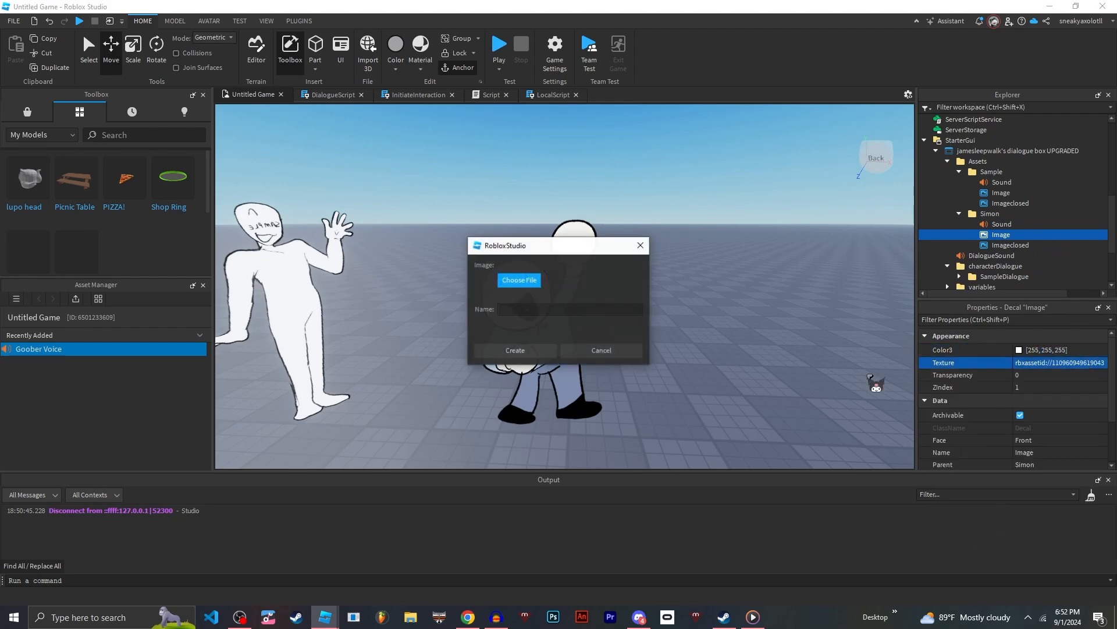
{"action": "left_click", "coordinate": [518, 279]}
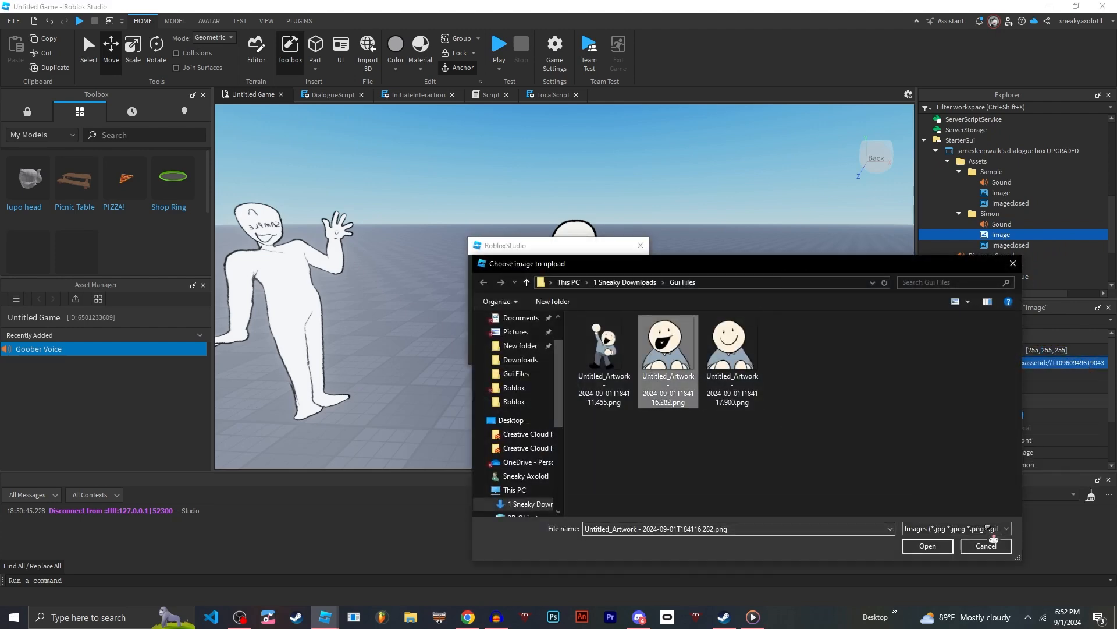
{"action": "left_click", "coordinate": [927, 546]}
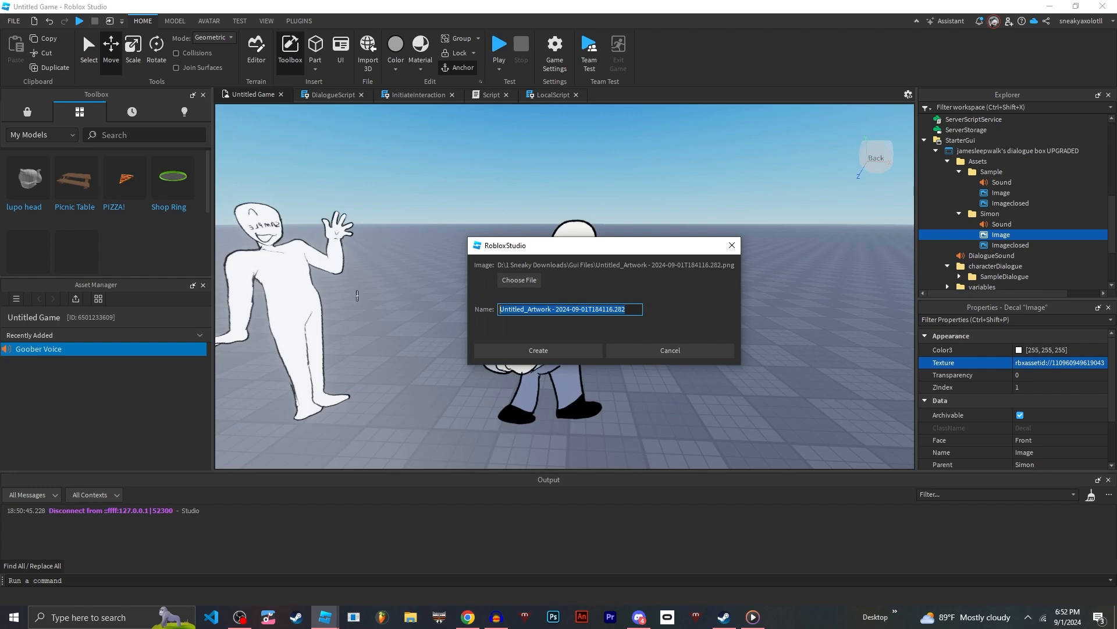
{"action": "type", "text": "Simon"}
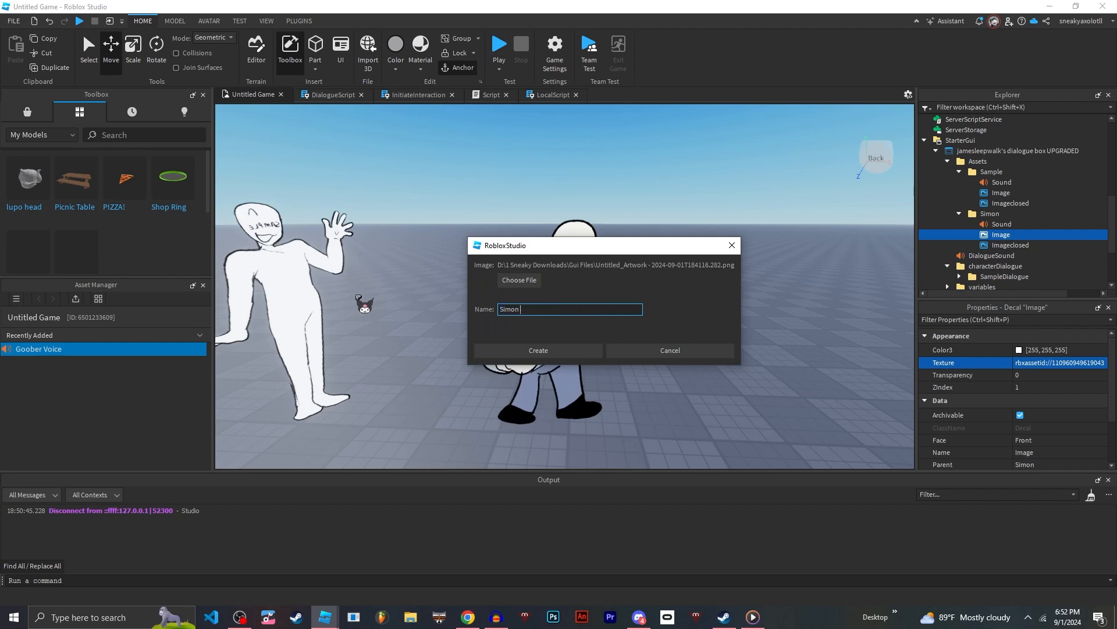
{"action": "left_click", "coordinate": [538, 350]}
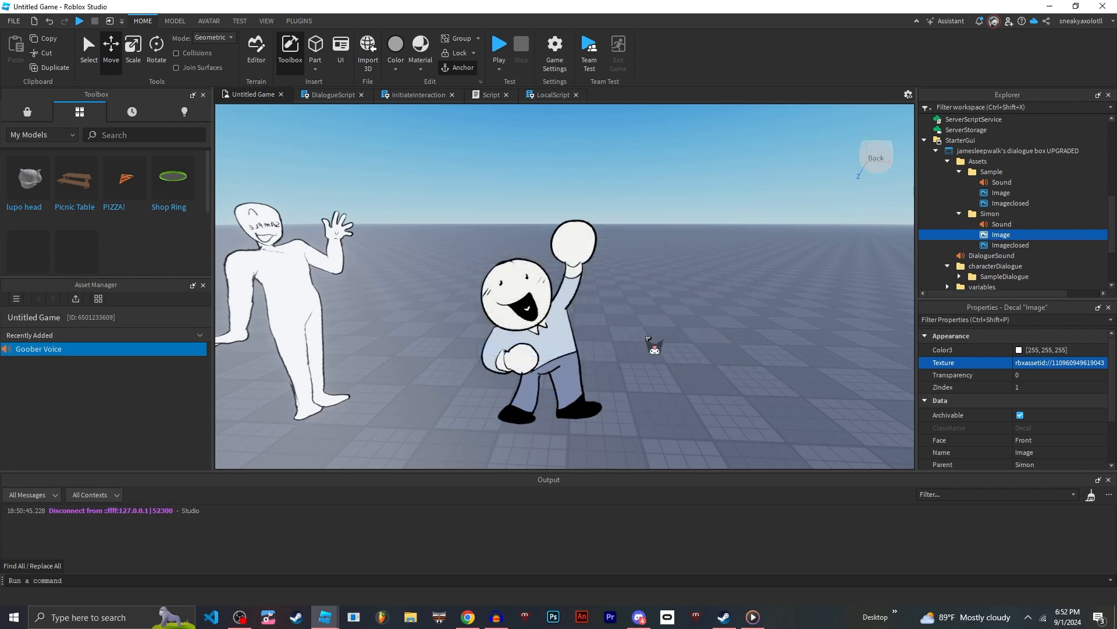
- Upload a second face drawing named Simon Closed for the Imageclosed decal
{"action": "left_click", "coordinate": [1010, 244]}
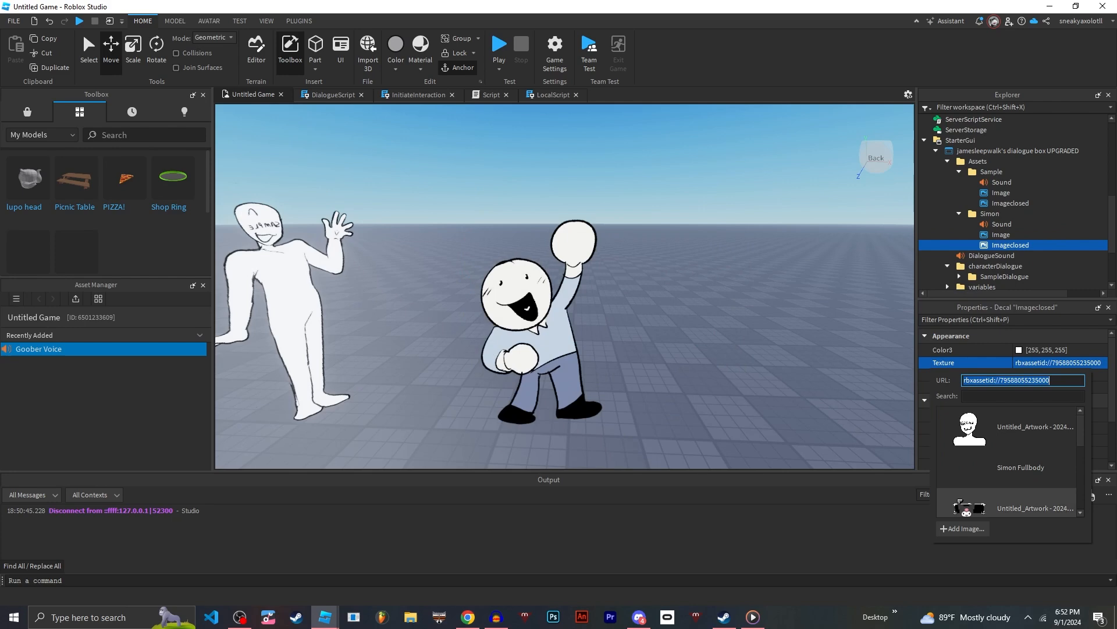
{"action": "left_click", "coordinate": [960, 531]}
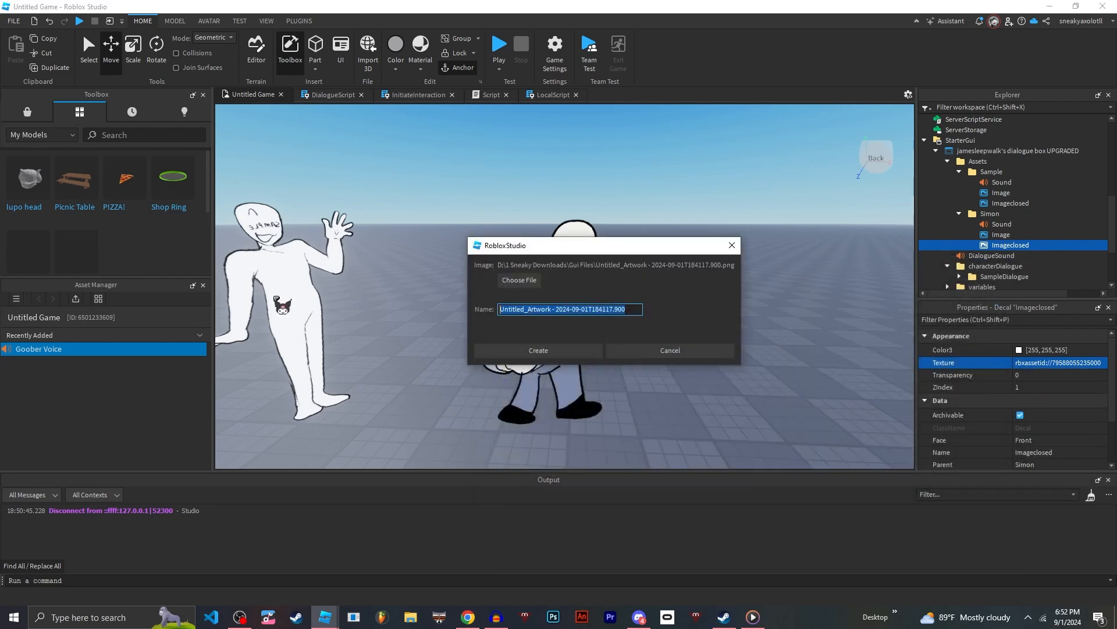
{"action": "type", "text": "Simon Closed"}
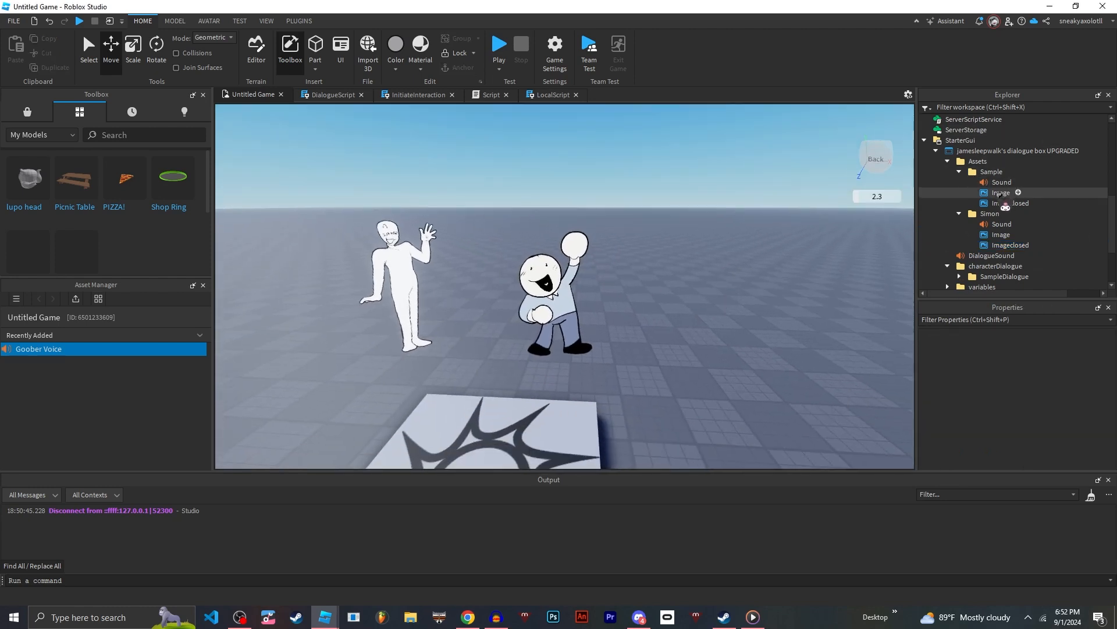
{"action": "left_click", "coordinate": [1004, 277]}
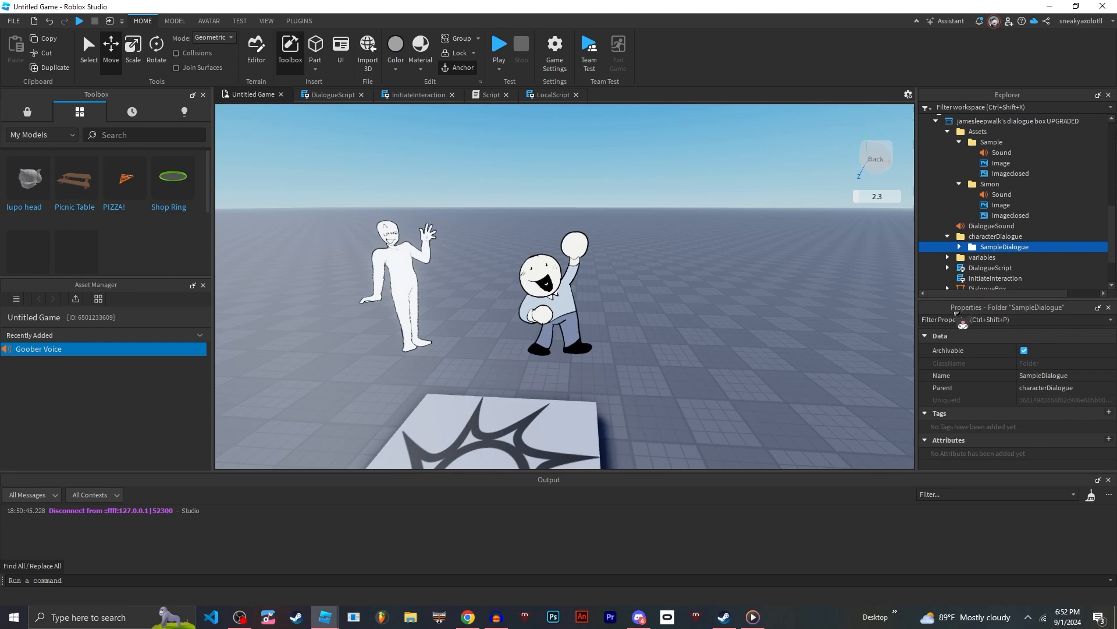
- Duplicate SampleDialogue as SimonDialogue and set its Type value to Simon
{"action": "right_click", "coordinate": [1004, 245]}
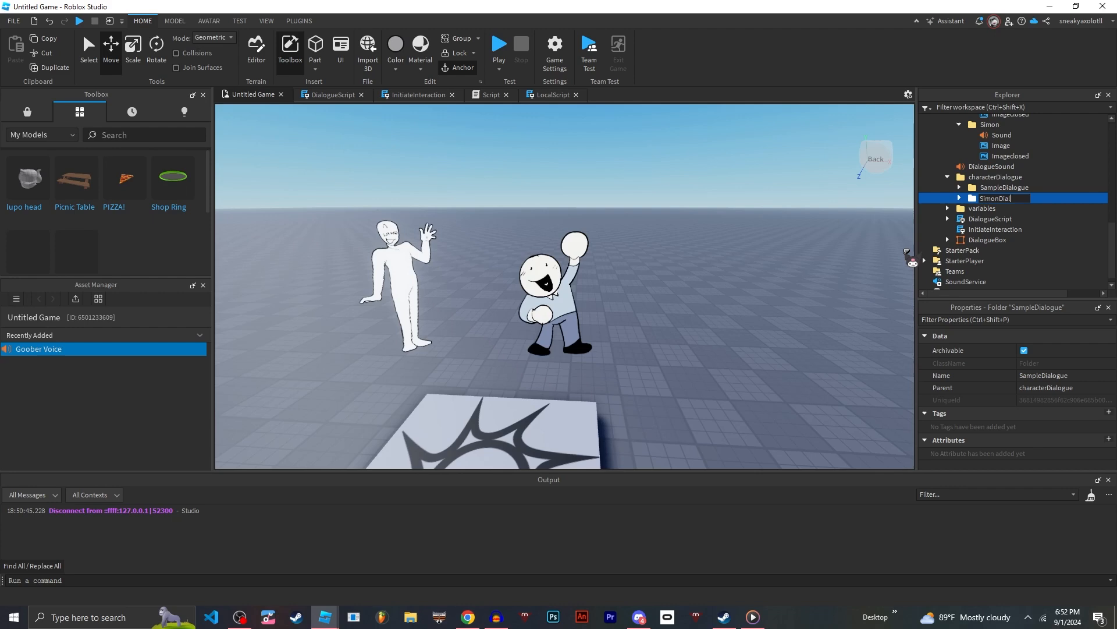
{"action": "key", "text": "Return"}
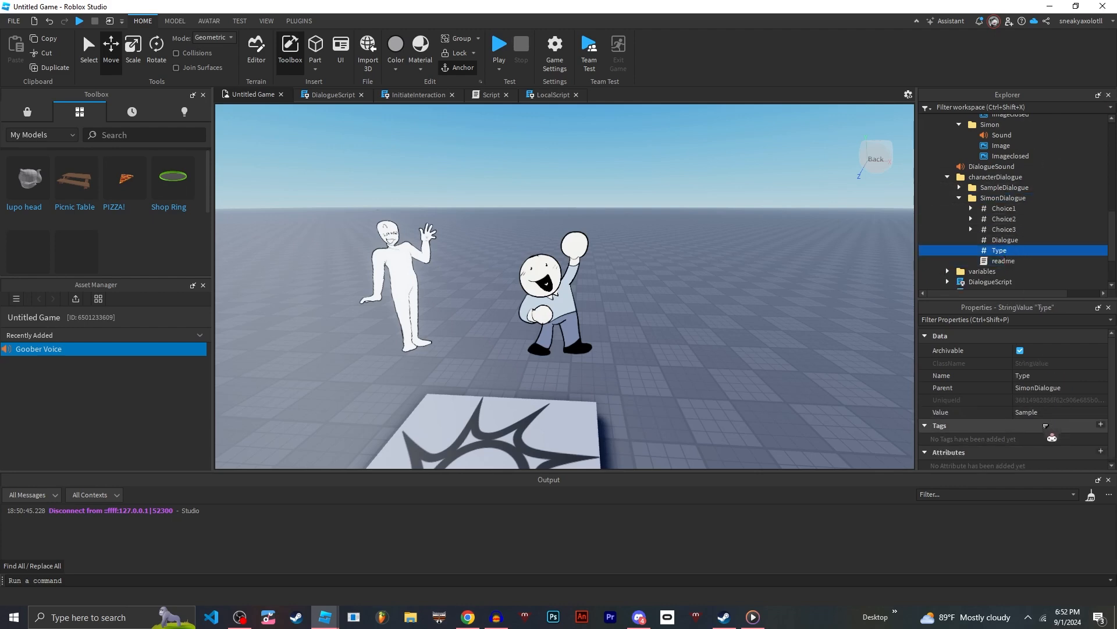
{"action": "double_click", "coordinate": [1027, 413]}
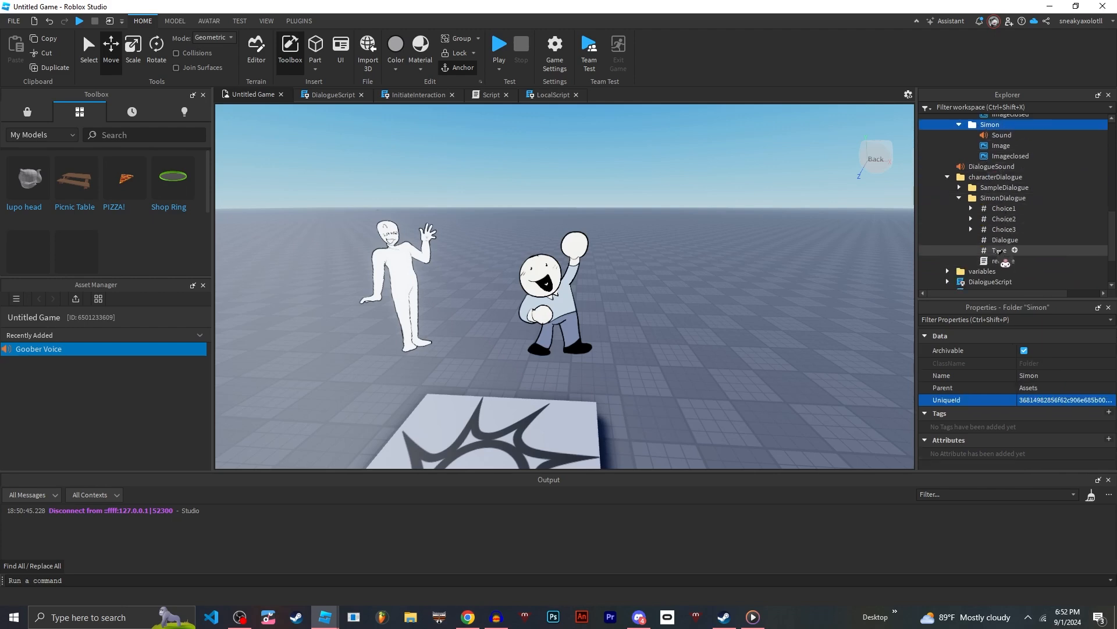
{"action": "left_click", "coordinate": [1000, 251]}
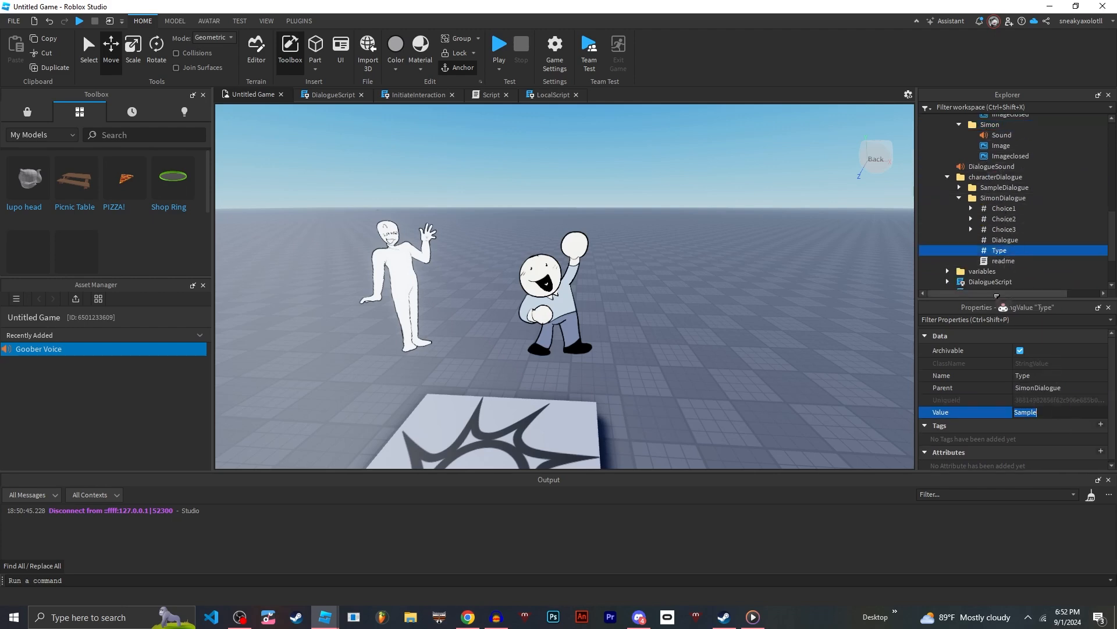
{"action": "type", "text": "Simon"}
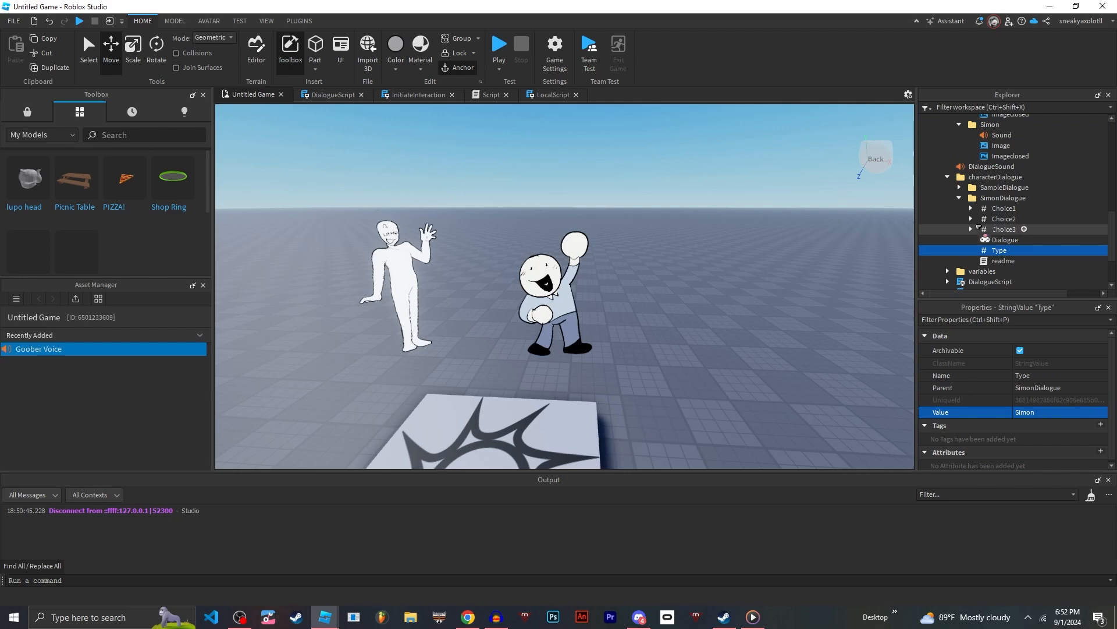
- Set Simon's greeting to 'Hii' and fill in Choice1–3, ending Choice3 with 'like that'
{"action": "left_click", "coordinate": [1004, 239]}
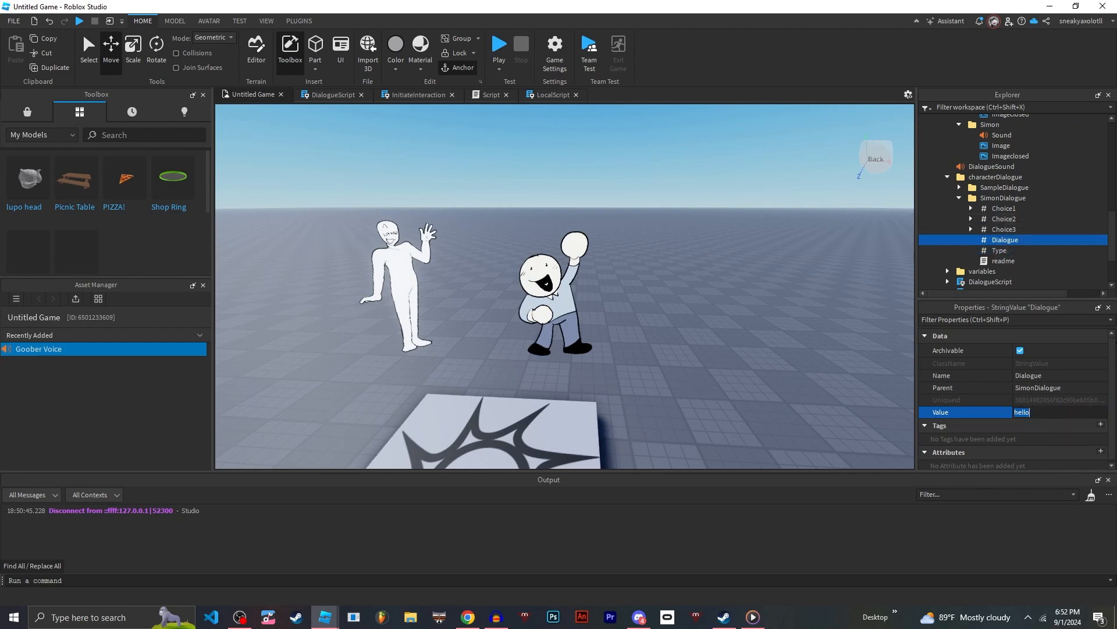
{"action": "type", "text": "Hii"}
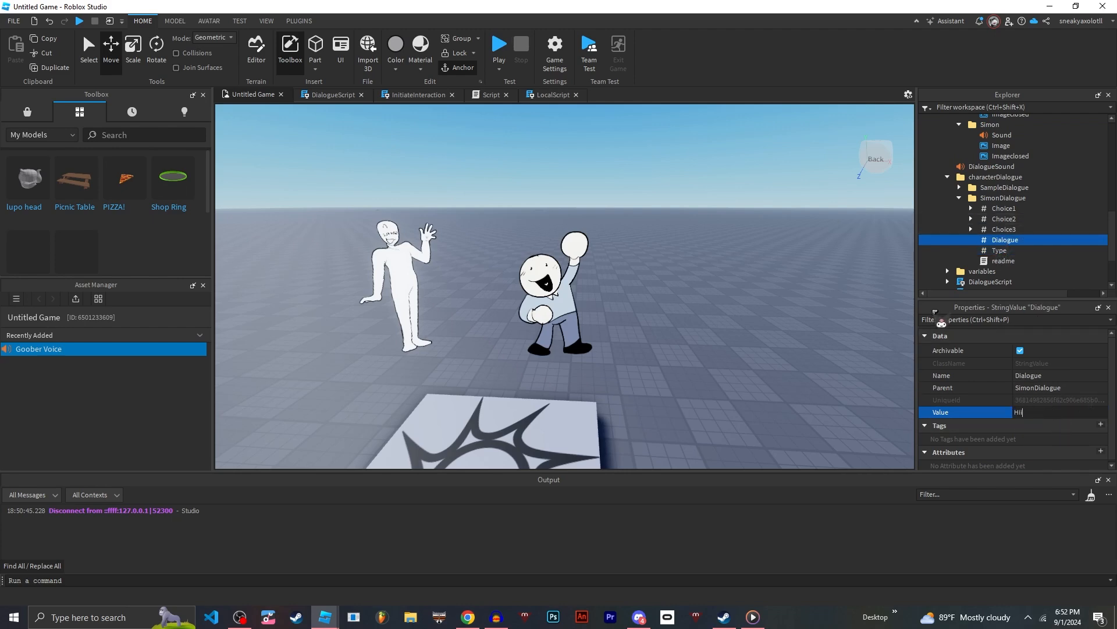
{"action": "left_click", "coordinate": [1003, 198]}
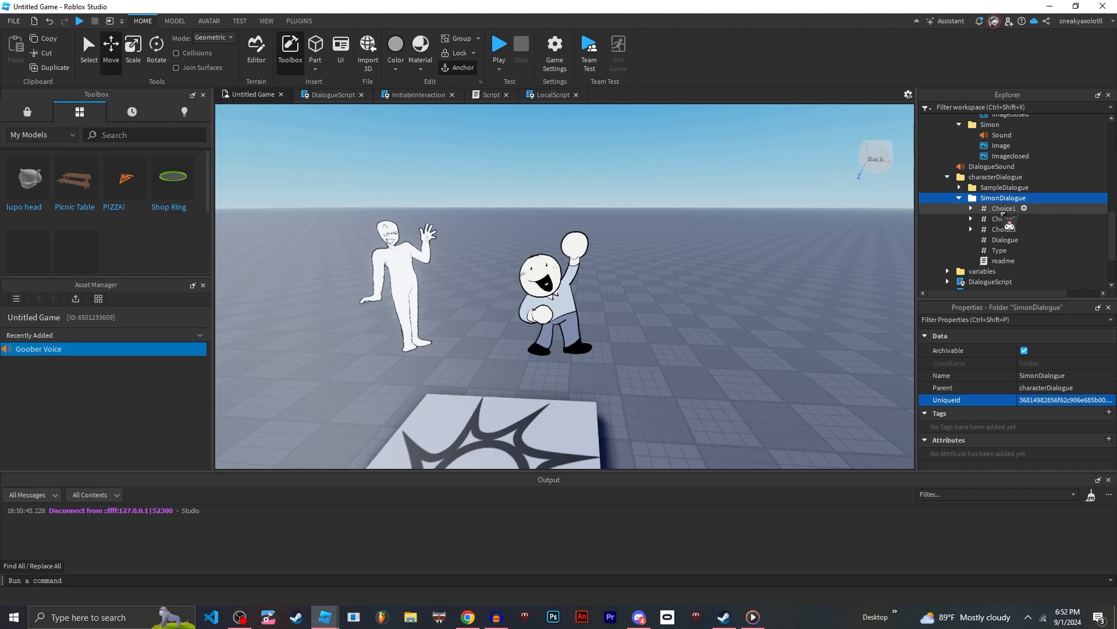
{"action": "left_click", "coordinate": [1004, 209]}
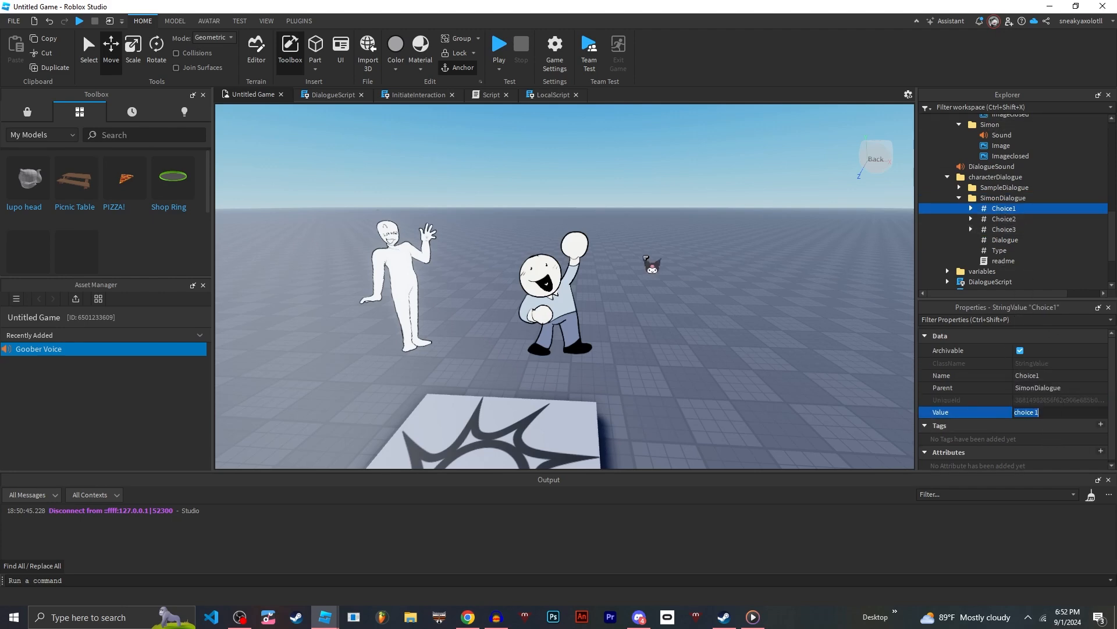
{"action": "left_click", "coordinate": [1004, 217]}
{"action": "type", "text": "Where am"}
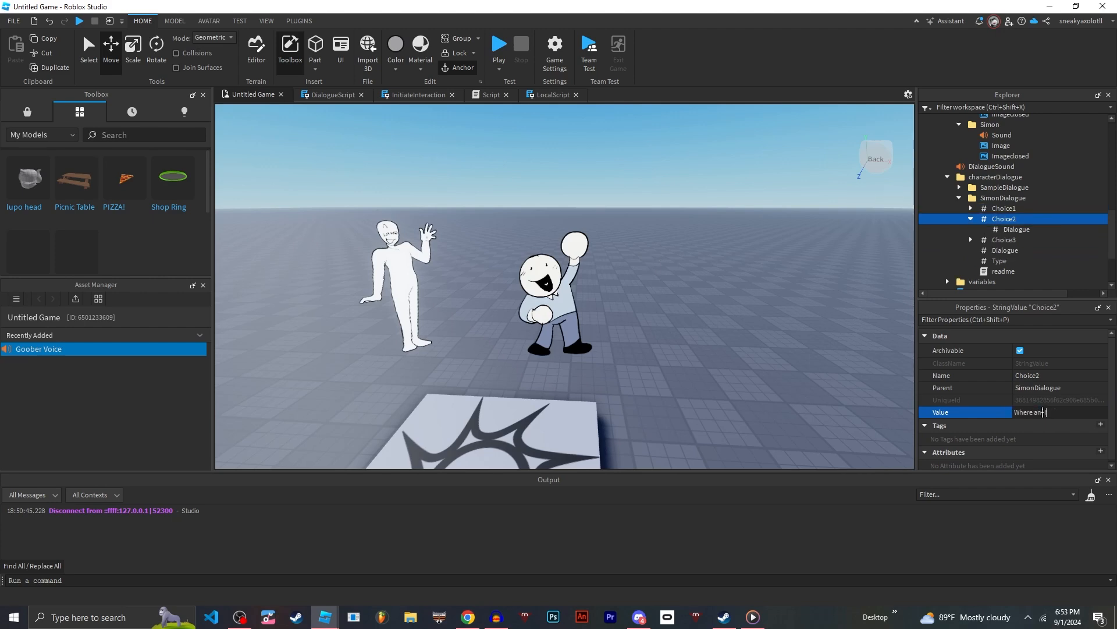
{"action": "left_click", "coordinate": [1005, 240]}
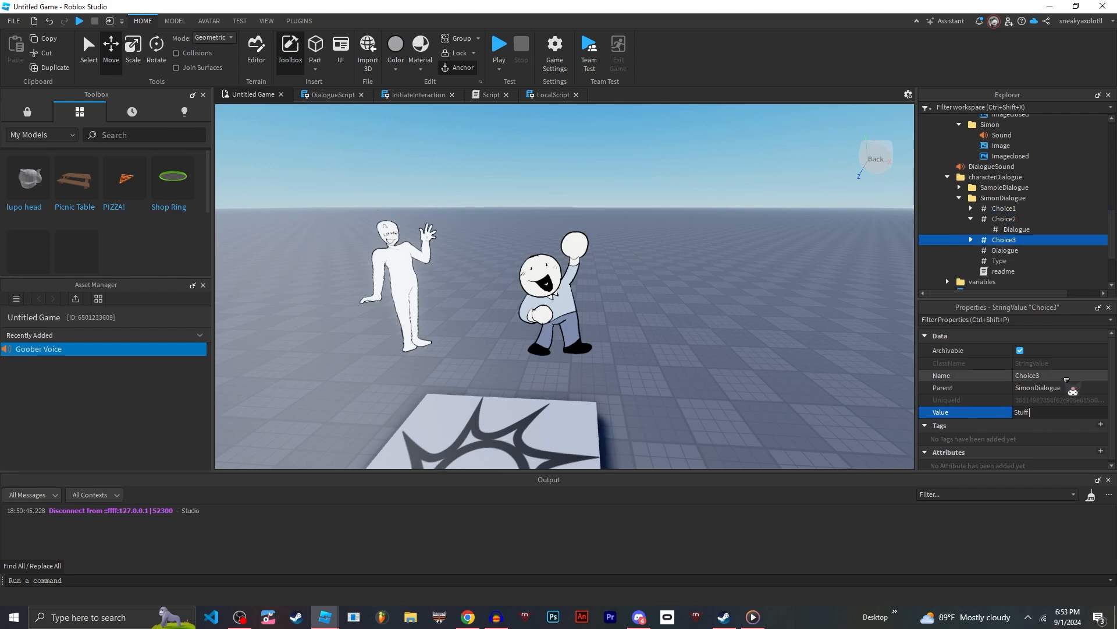
{"action": "type", "text": "like that"}
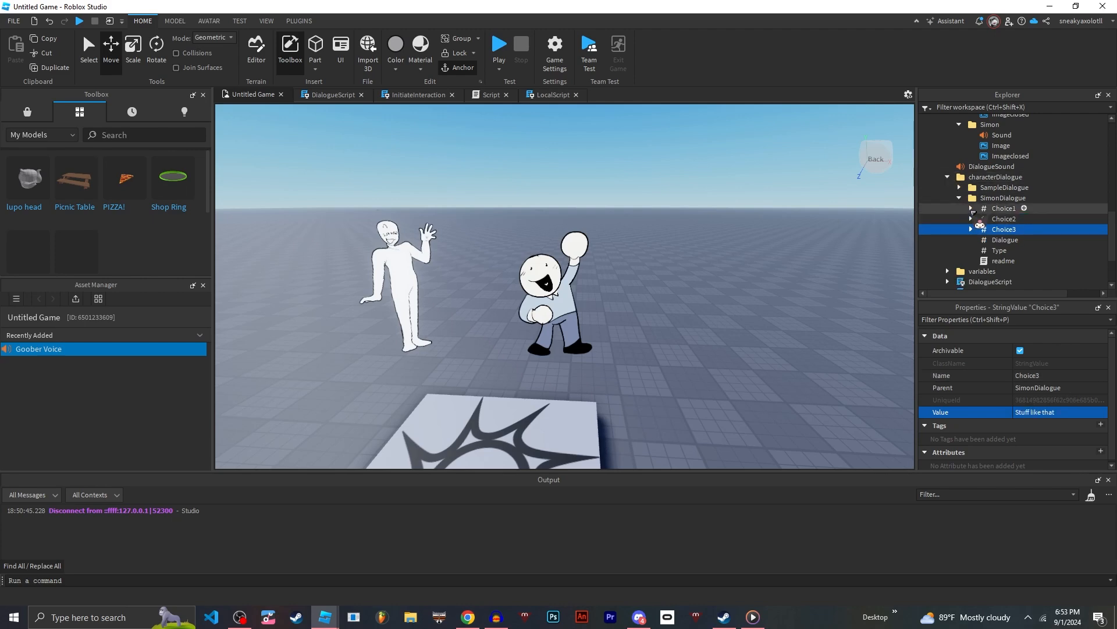
- Under Choice1 add the reply ', how are you?' with follow-up choices including 'I had a bad day'
{"action": "left_click", "coordinate": [1005, 207]}
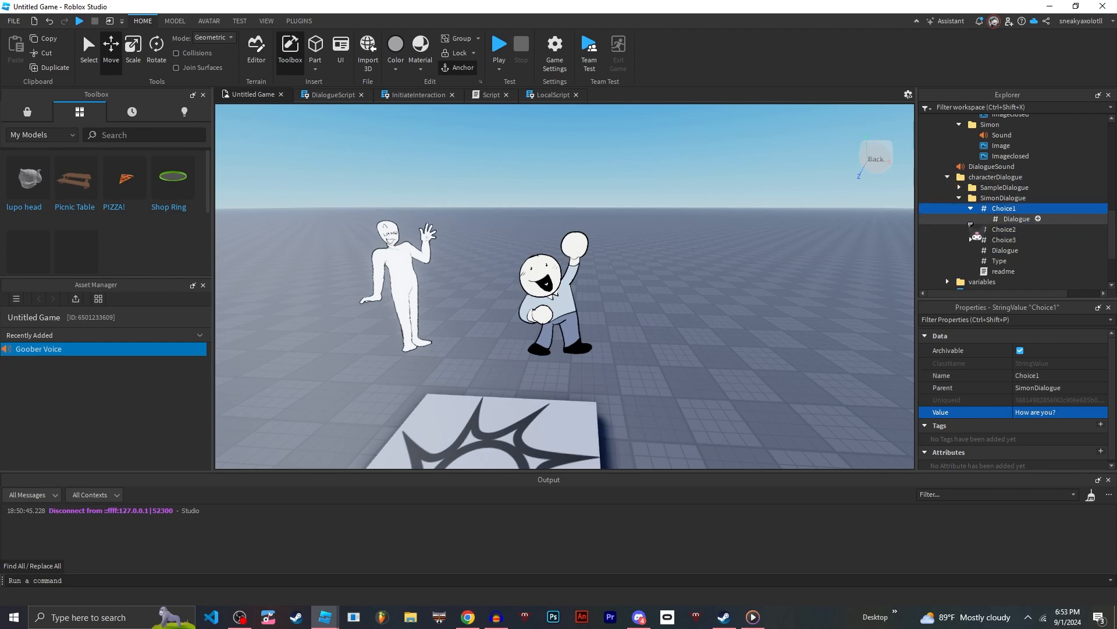
{"action": "left_click", "coordinate": [1015, 219]}
{"action": "type", "text": "Im good"}
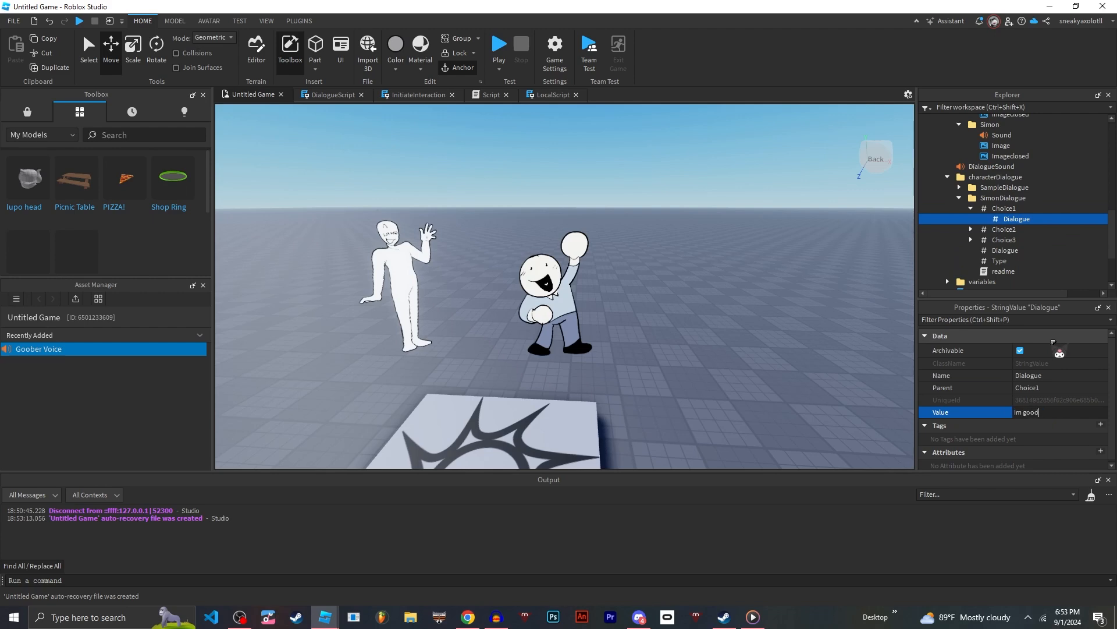
{"action": "type", "text": ", how are you?"}
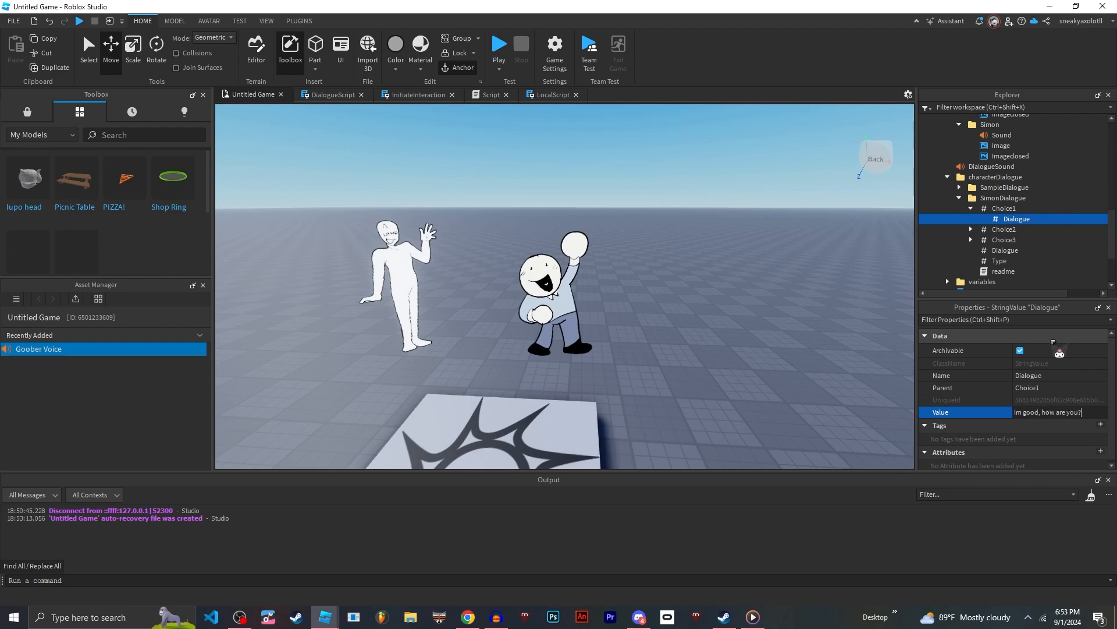
{"action": "left_click", "coordinate": [1005, 208]}
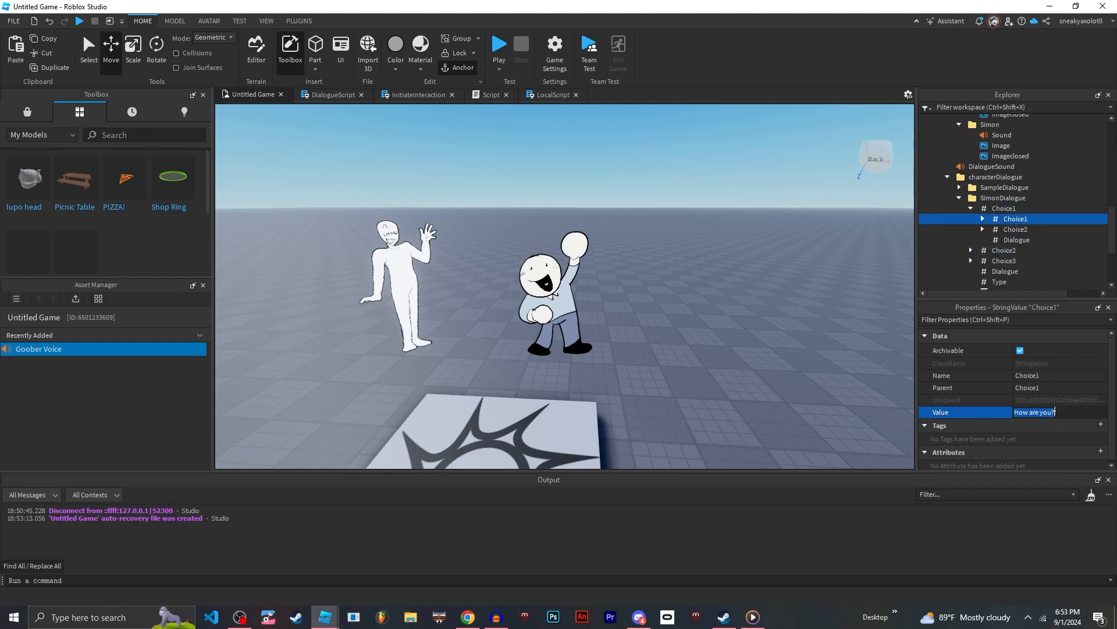
{"action": "type", "text": "I had a bad day"}
{"action": "type", "text": "Im good, thank you."}
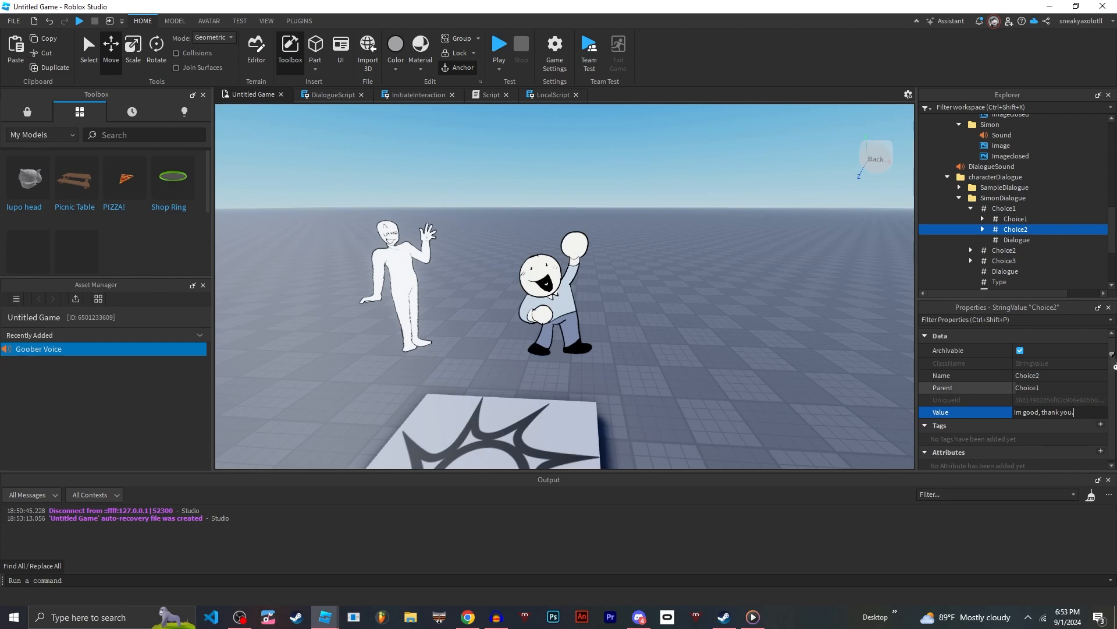
{"action": "left_click", "coordinate": [1005, 207]}
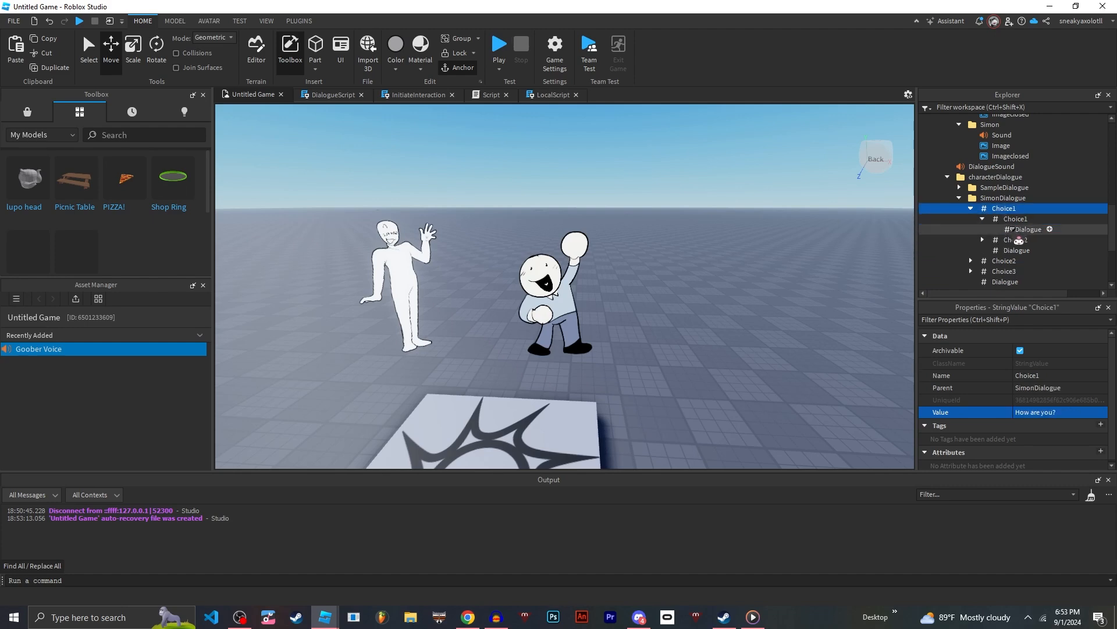
{"action": "left_click", "coordinate": [1015, 230]}
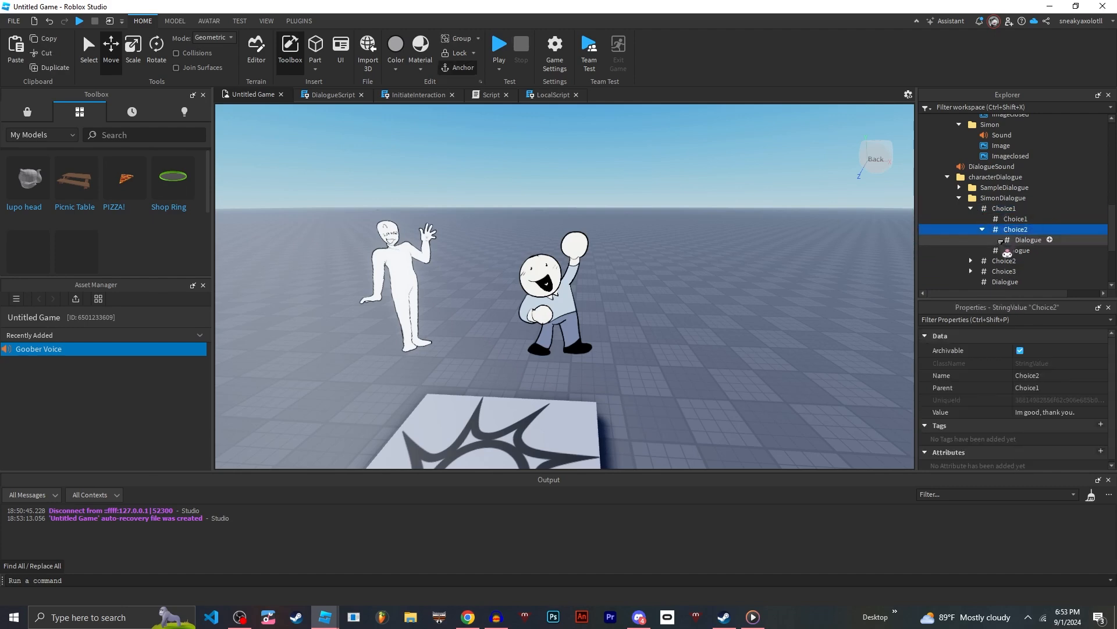
{"action": "left_click", "coordinate": [1005, 207]}
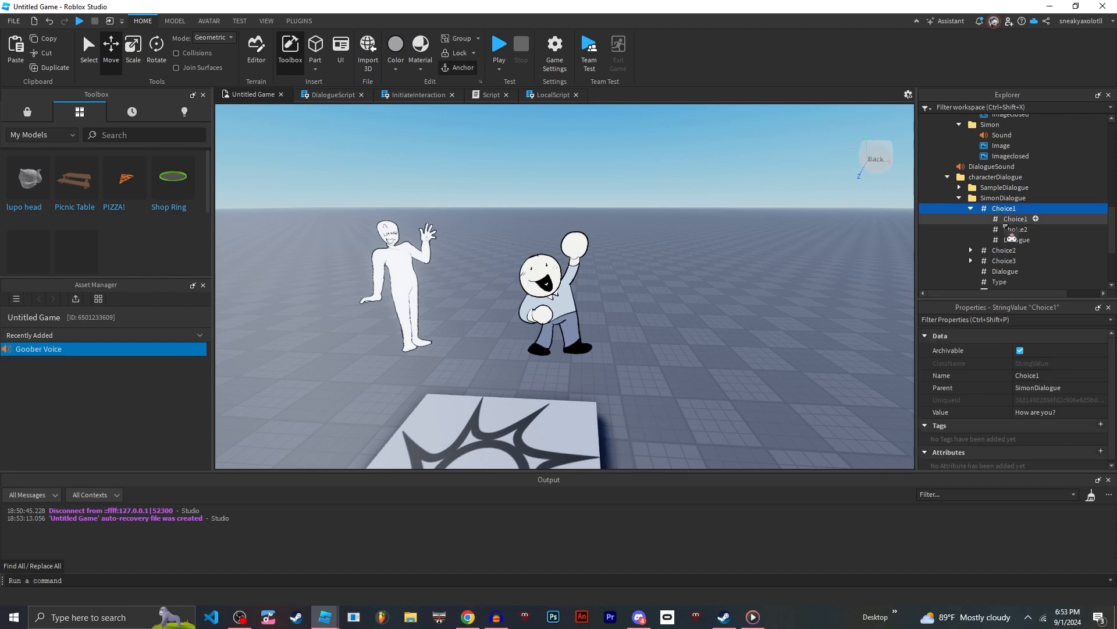
{"action": "left_click", "coordinate": [991, 166]}
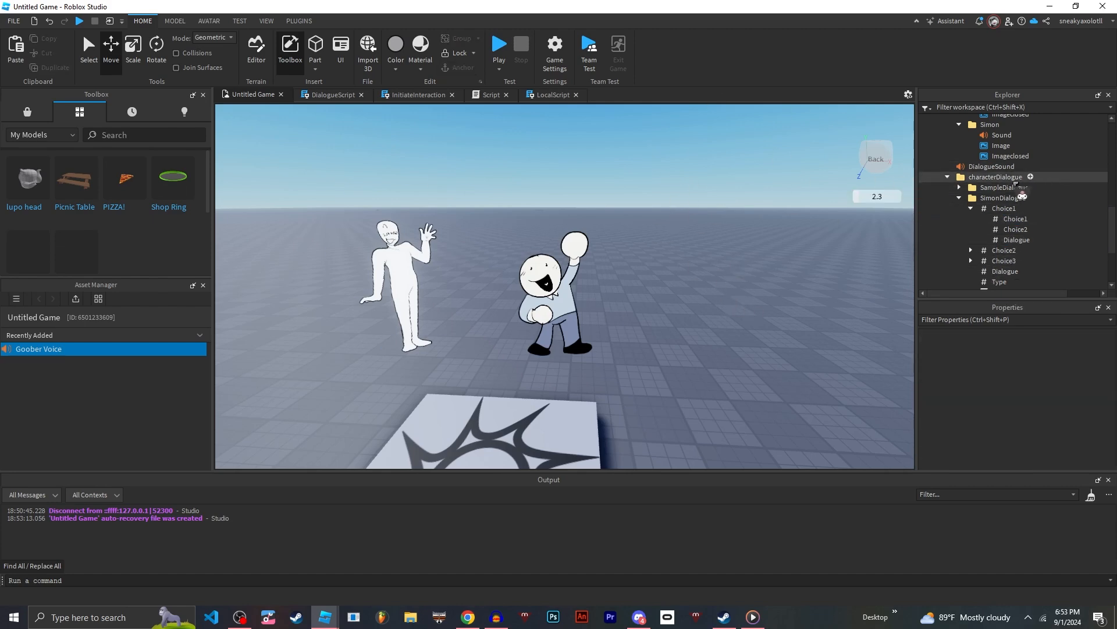
{"action": "scroll", "scroll_direction": "down", "scroll_amount": 3}
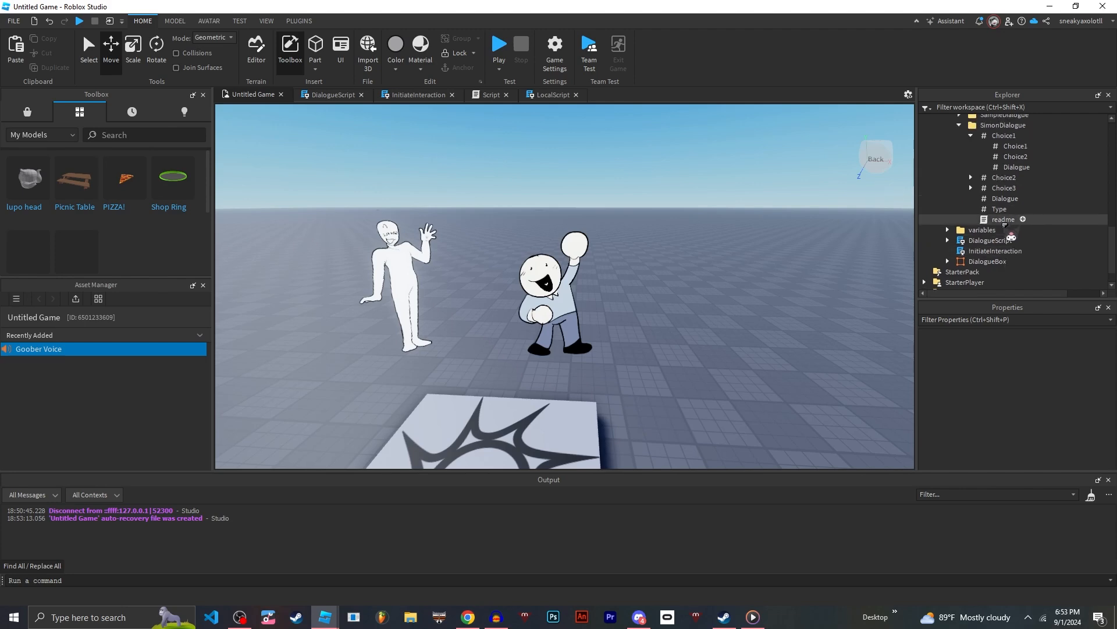
- Playtest, talk to Simon, pick How are you? and then one of the follow-up choices
{"action": "left_click", "coordinate": [498, 44]}
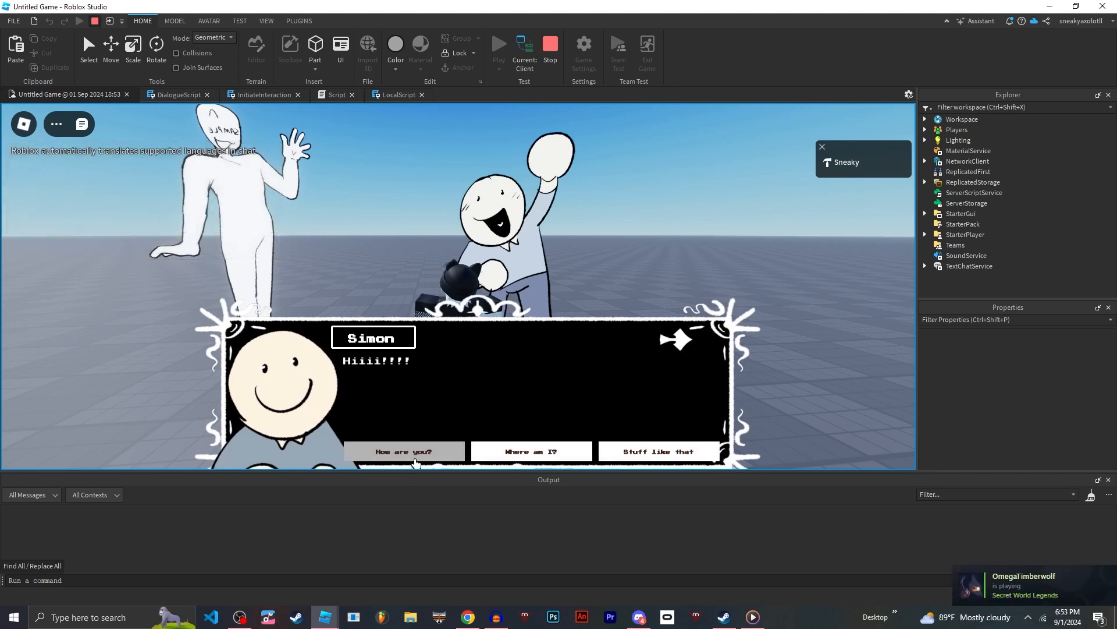
{"action": "left_click", "coordinate": [404, 451]}
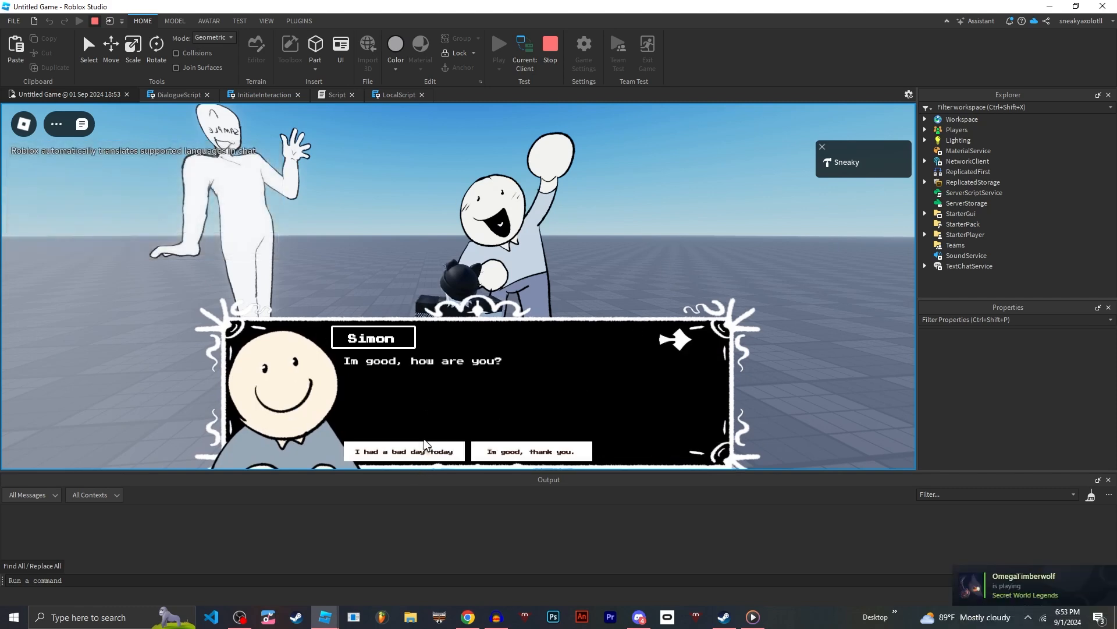
{"action": "left_click", "coordinate": [531, 452]}
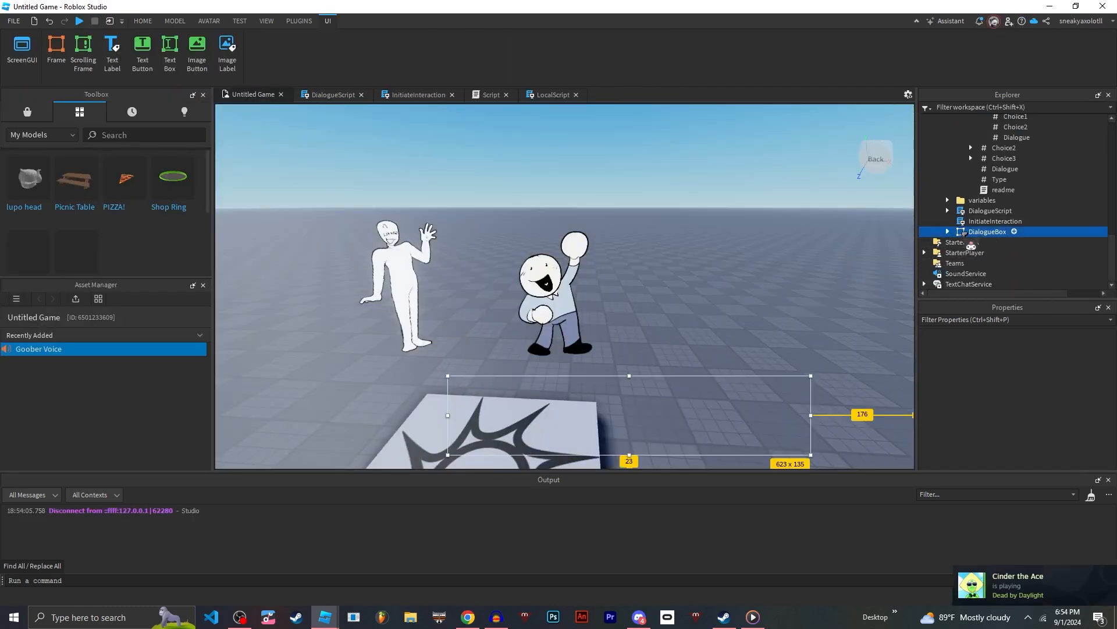
- Locate the DialogueText label inside the DialogueBox frame in the Explorer
{"action": "left_click", "coordinate": [988, 231]}
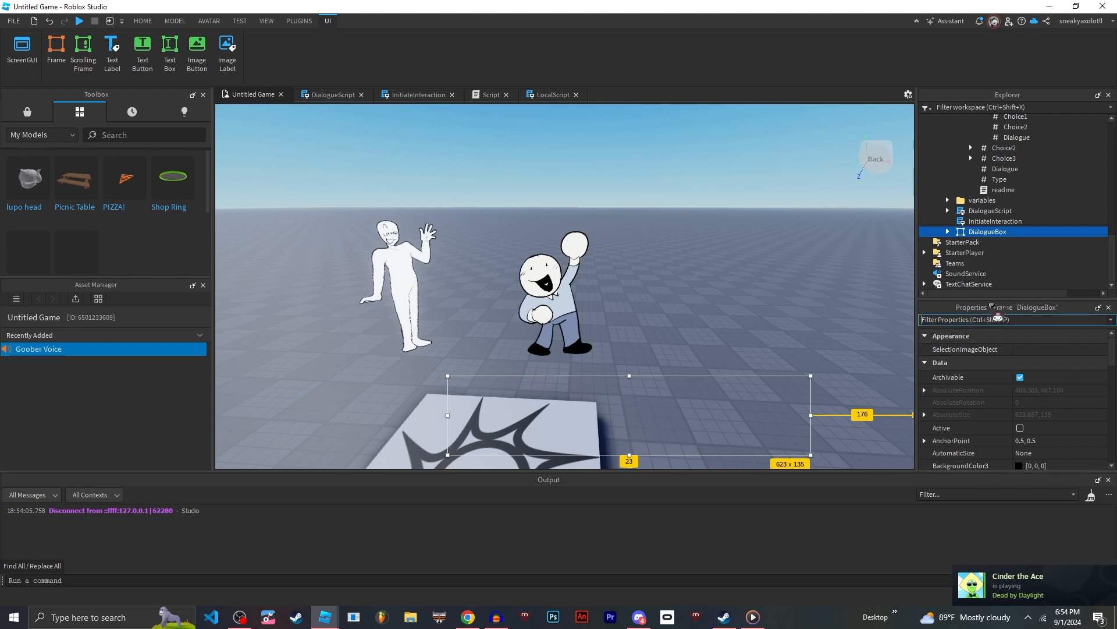
{"action": "type", "text": "Vis"}
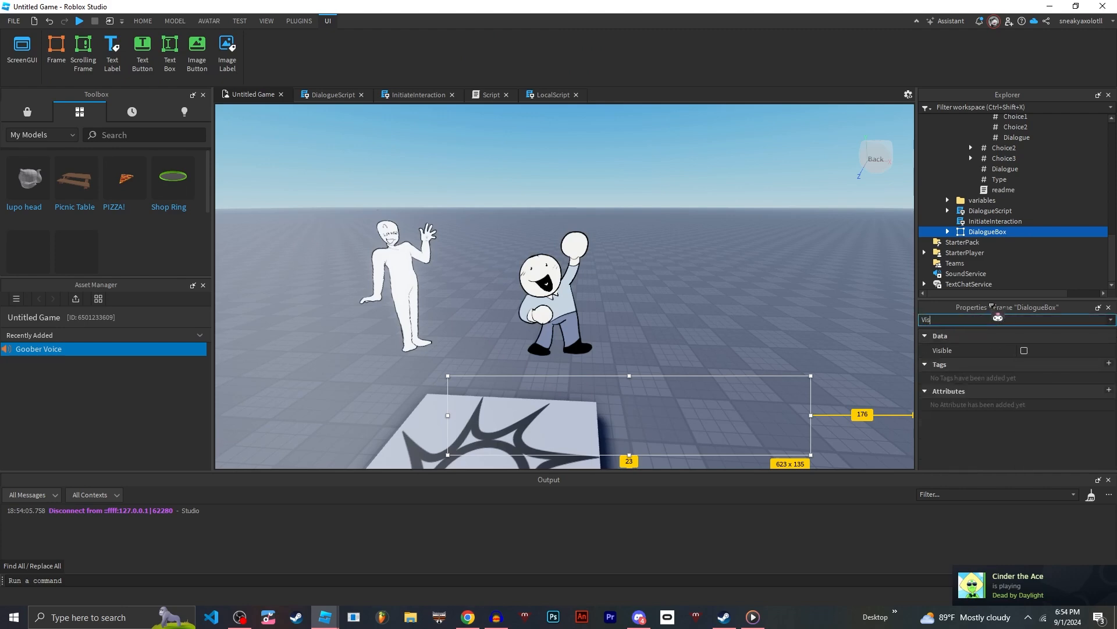
{"action": "left_click", "coordinate": [1025, 350]}
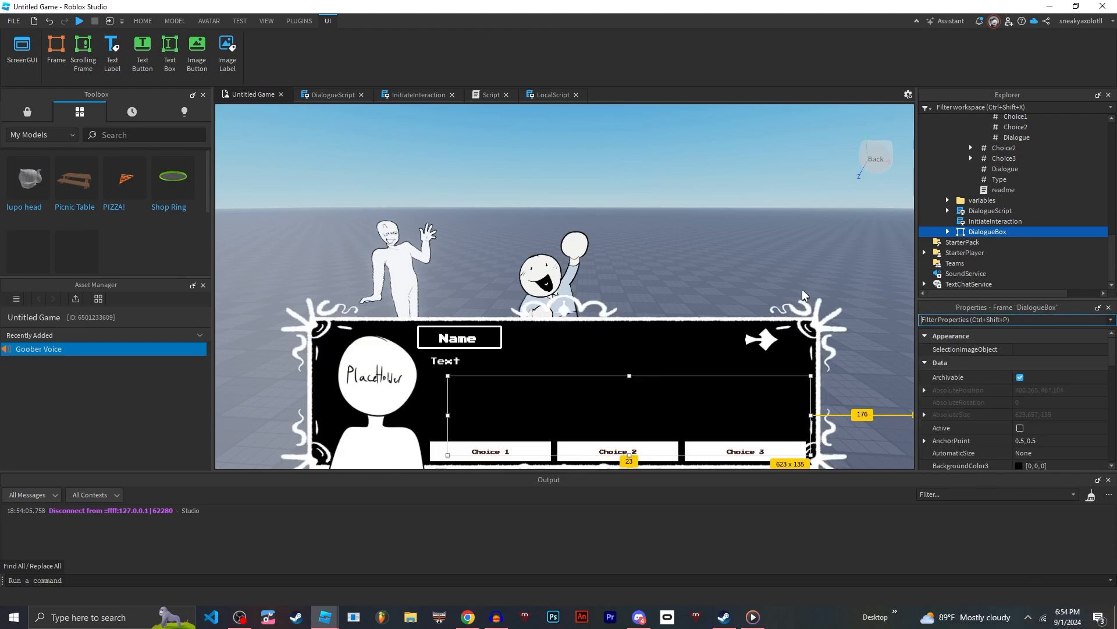
{"action": "left_click", "coordinate": [949, 230]}
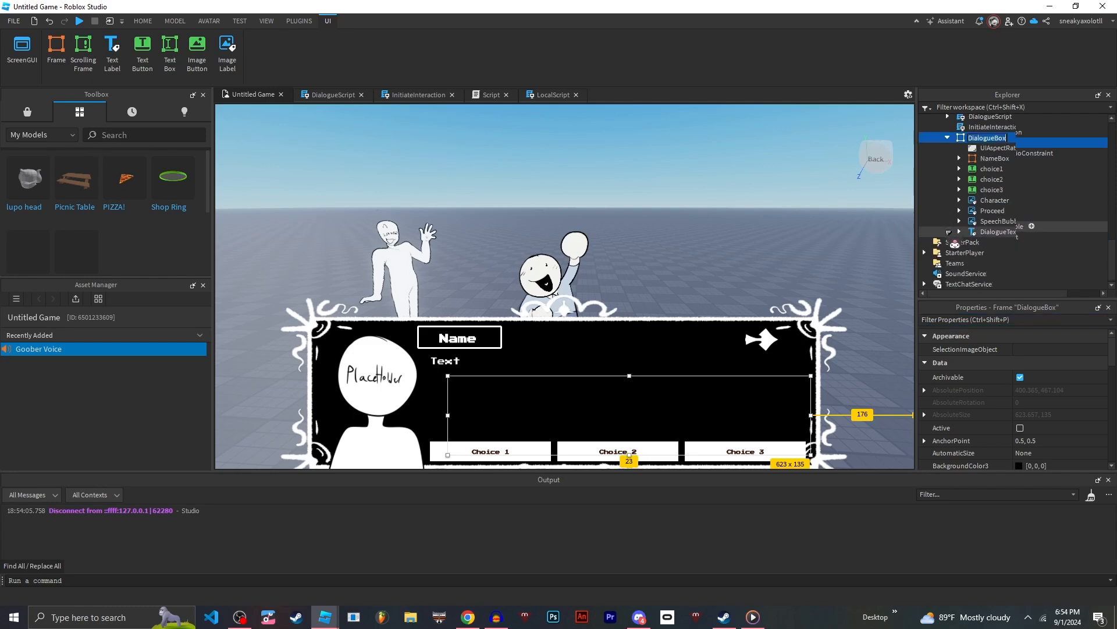
{"action": "left_click", "coordinate": [1003, 221]}
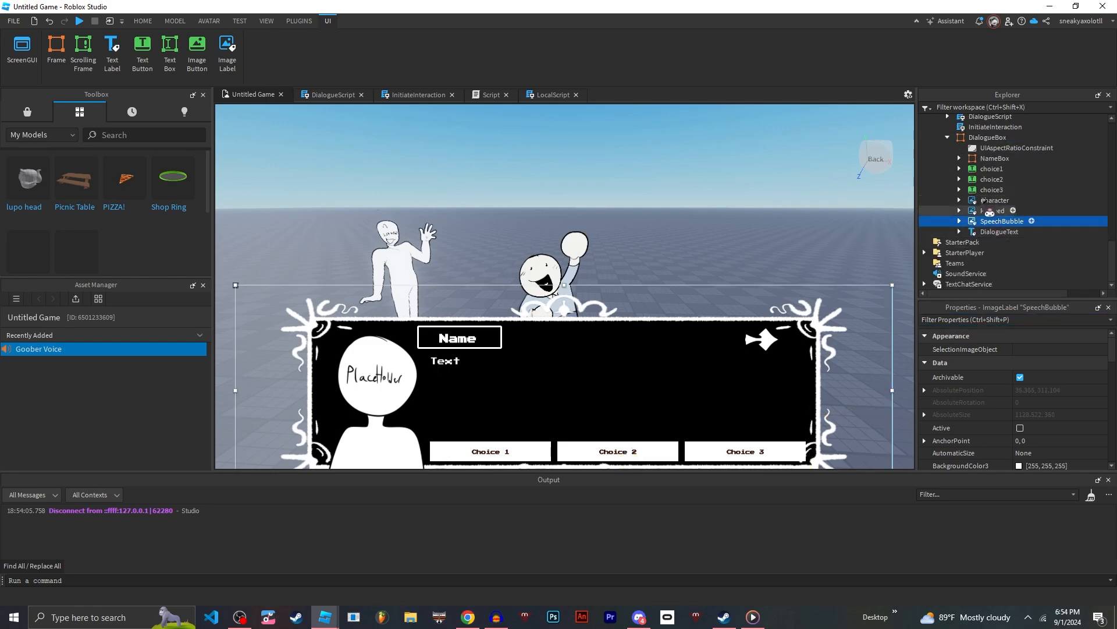
{"action": "left_click", "coordinate": [1002, 232]}
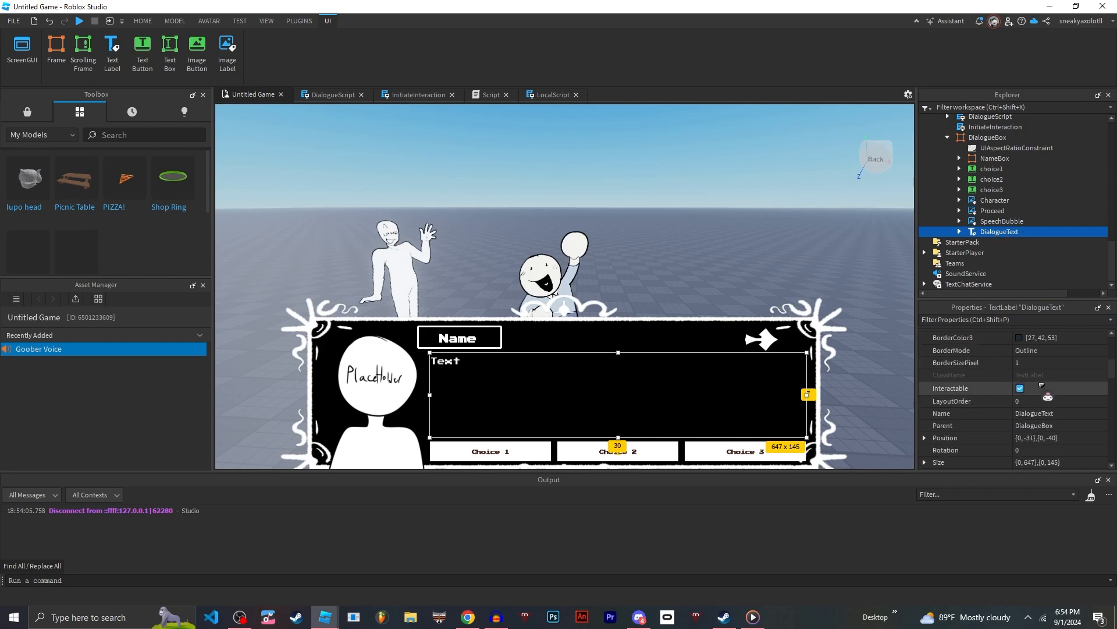
- Give DialogueText a plainer FontFace and a pink TextColor3
{"action": "scroll", "scroll_direction": "down", "scroll_amount": 3}
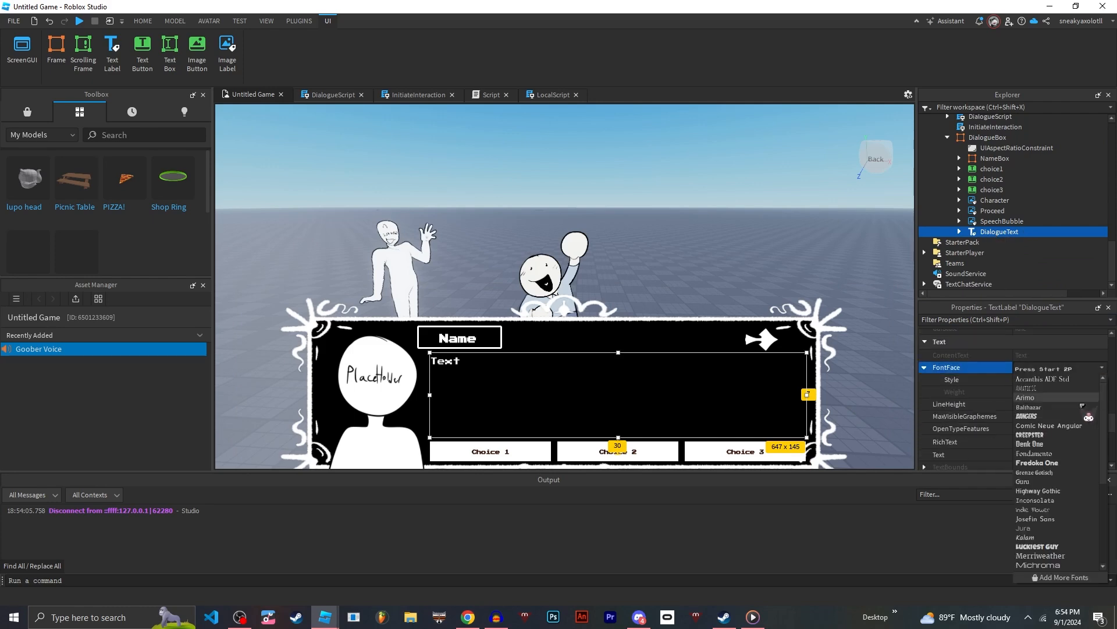
{"action": "left_click", "coordinate": [1025, 397]}
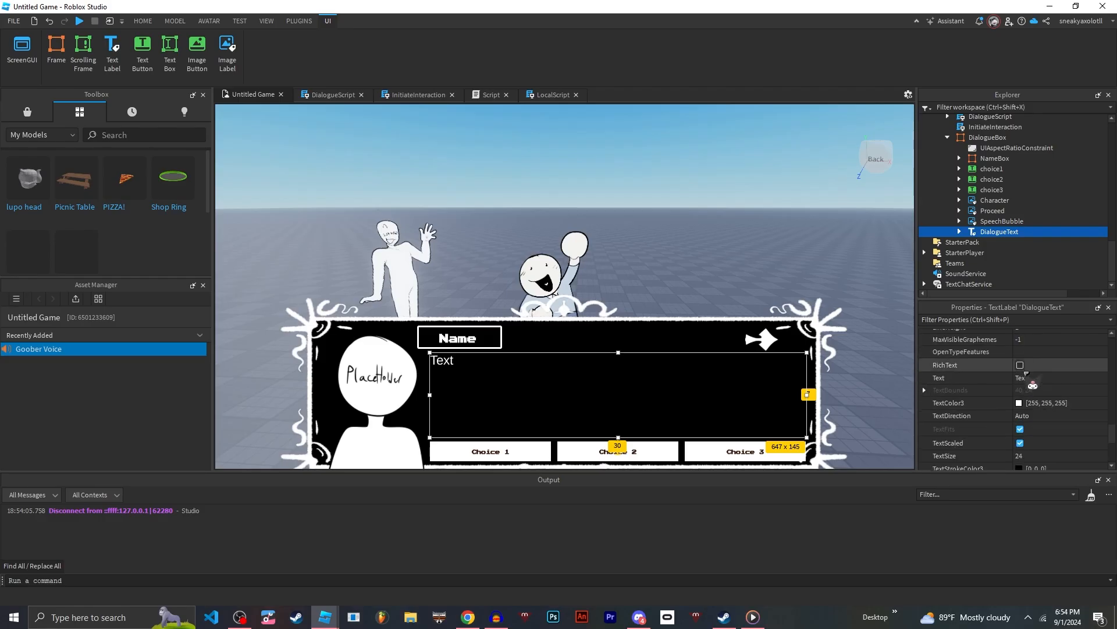
{"action": "left_click", "coordinate": [1020, 403]}
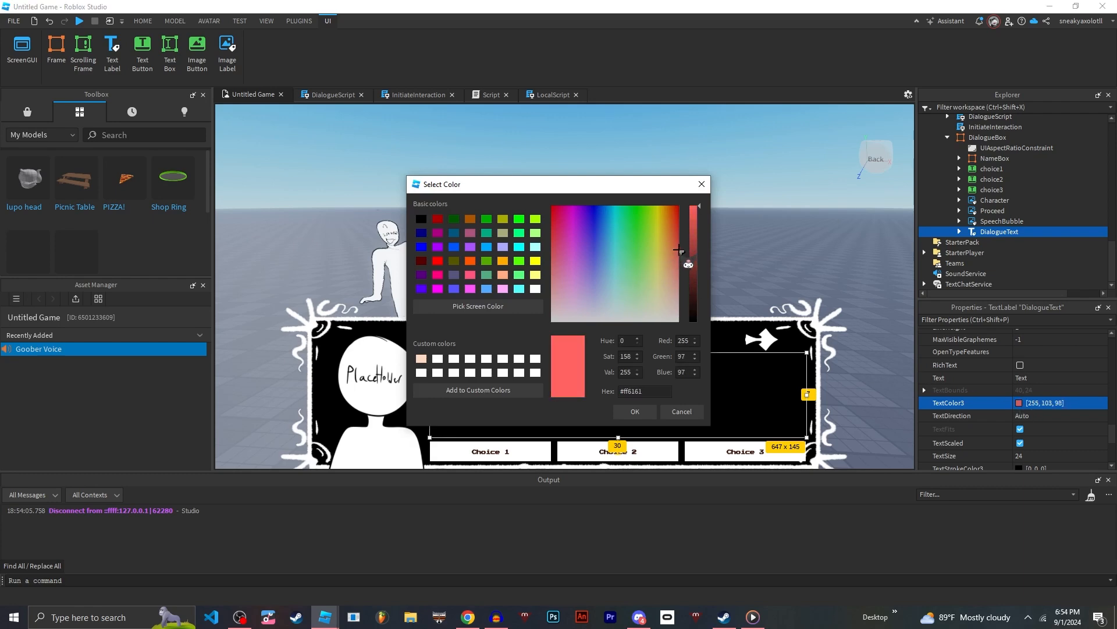
{"action": "left_click", "coordinate": [633, 411]}
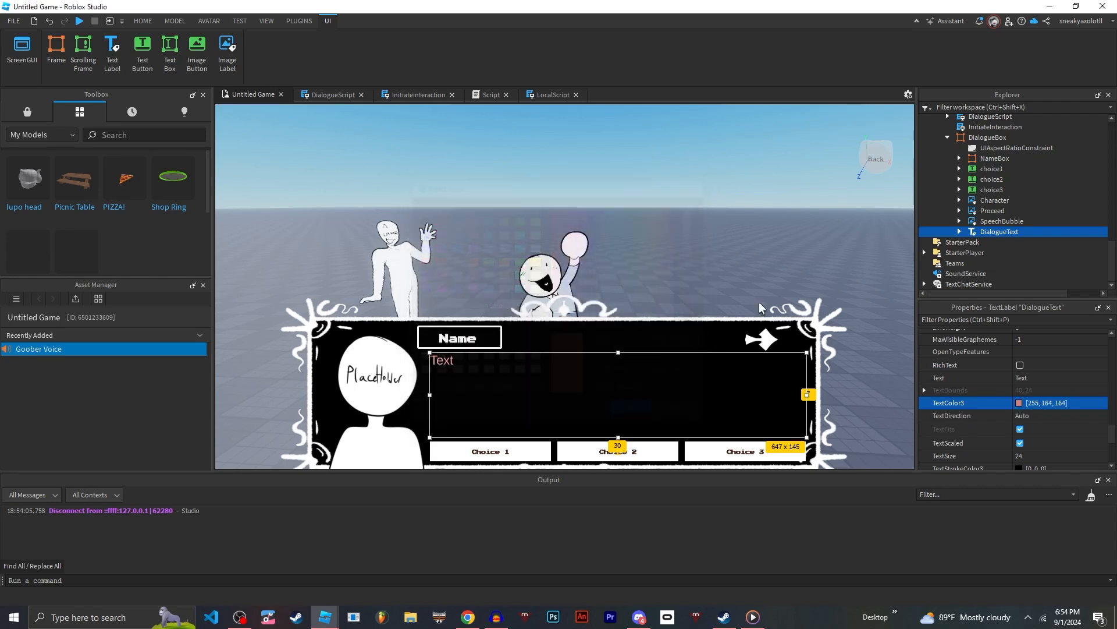
- Filter the DialogueBox properties for Visible and launch a playtest
{"action": "left_click", "coordinate": [989, 138]}
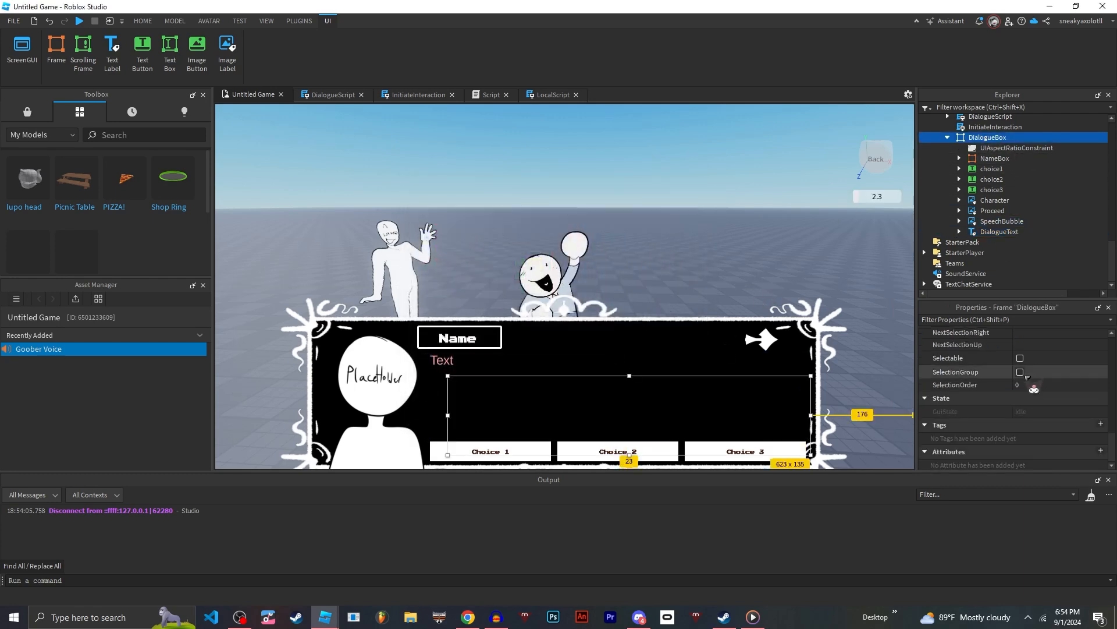
{"action": "type", "text": "vis"}
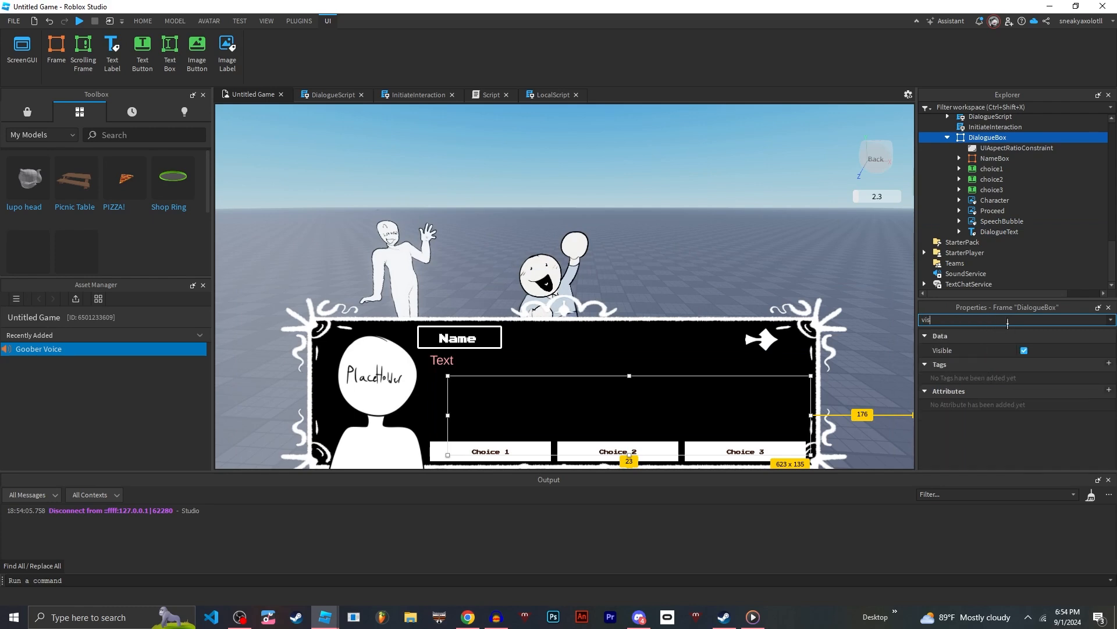
{"action": "left_click", "coordinate": [80, 20]}
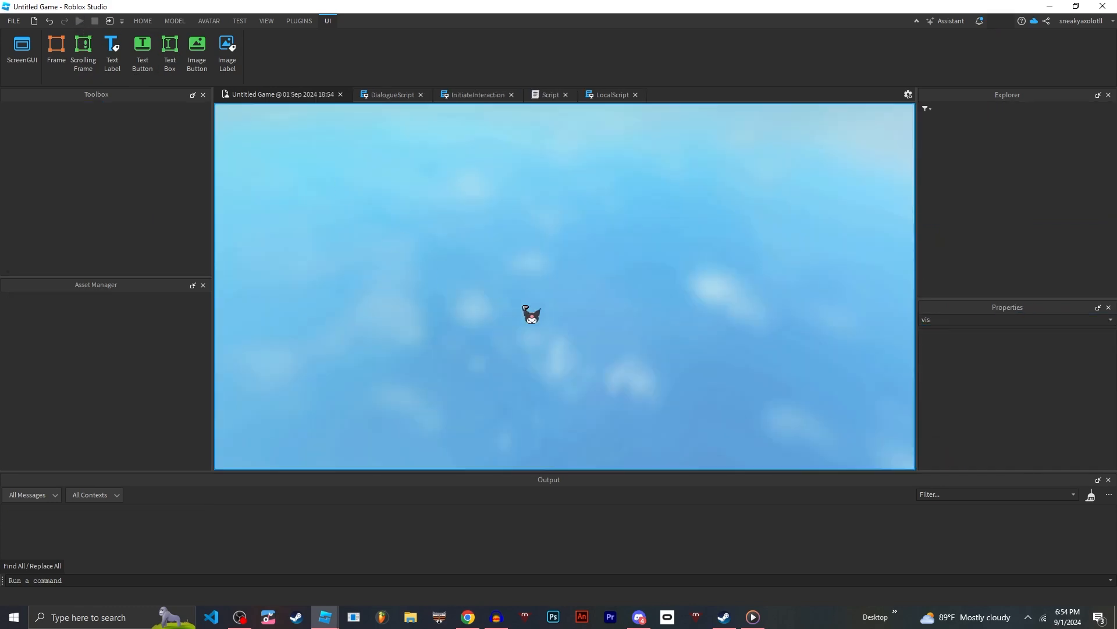
- Stop the playtest and return to editing the place
{"action": "left_click", "coordinate": [78, 21]}
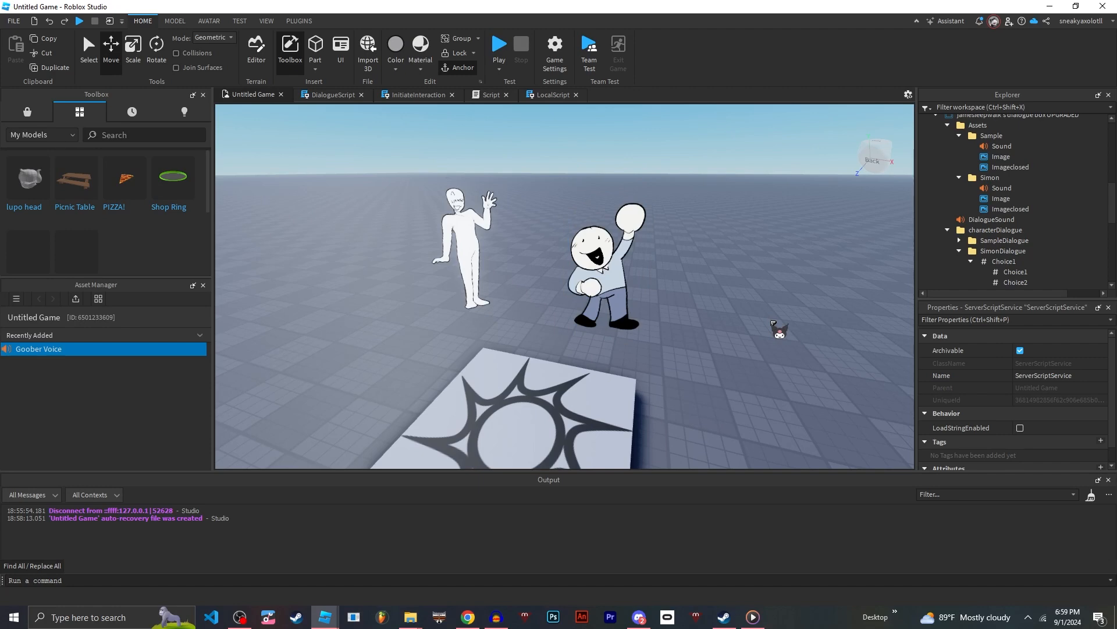
{"action": "mouse_move", "coordinate": [348, 106]}
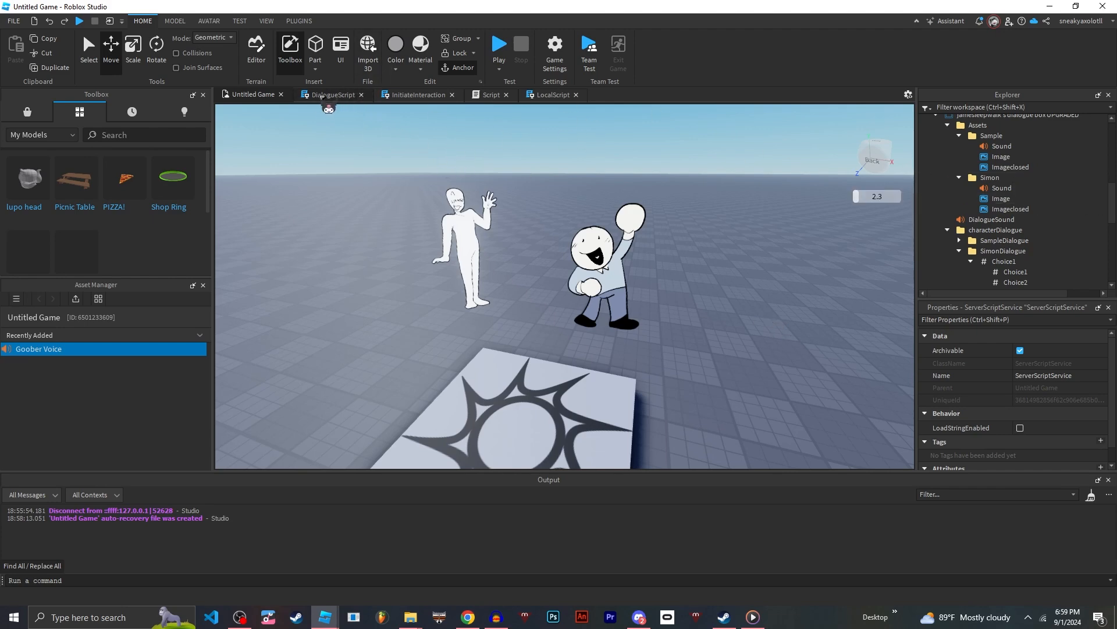
{"action": "left_click", "coordinate": [417, 94]}
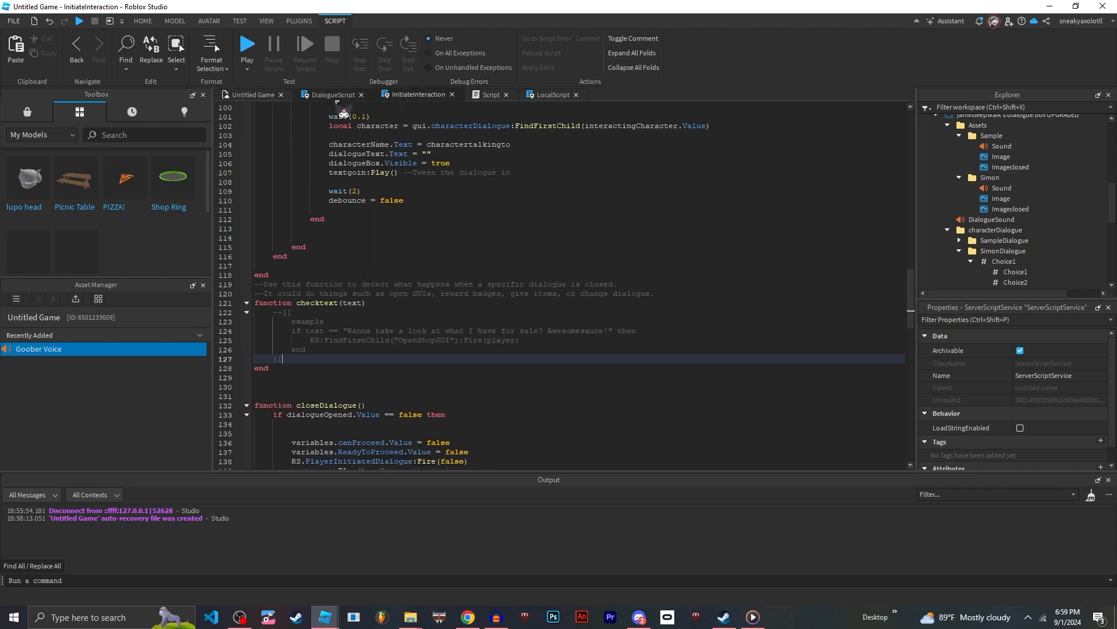
{"action": "left_click", "coordinate": [329, 95]}
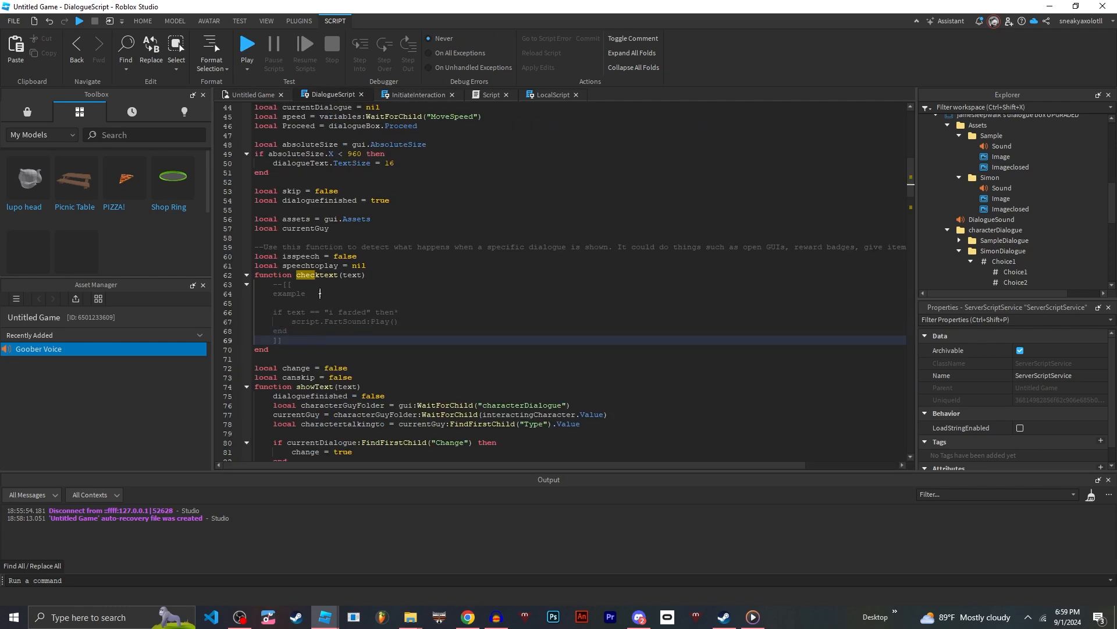
{"action": "scroll", "scroll_direction": "down", "scroll_amount": 3}
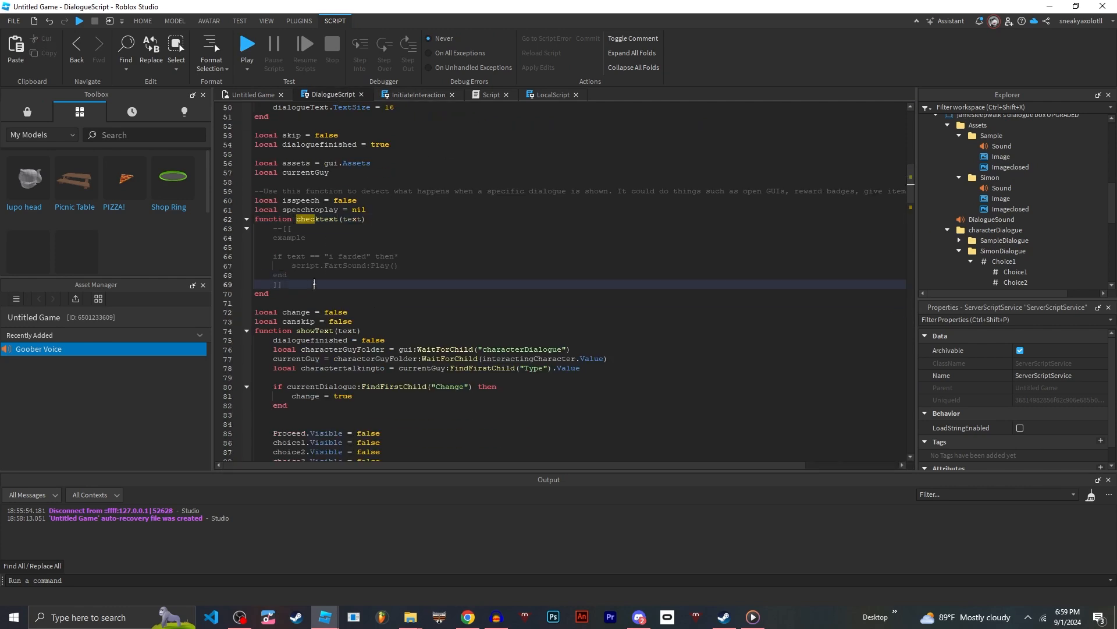
{"action": "scroll", "scroll_direction": "up", "scroll_amount": 3}
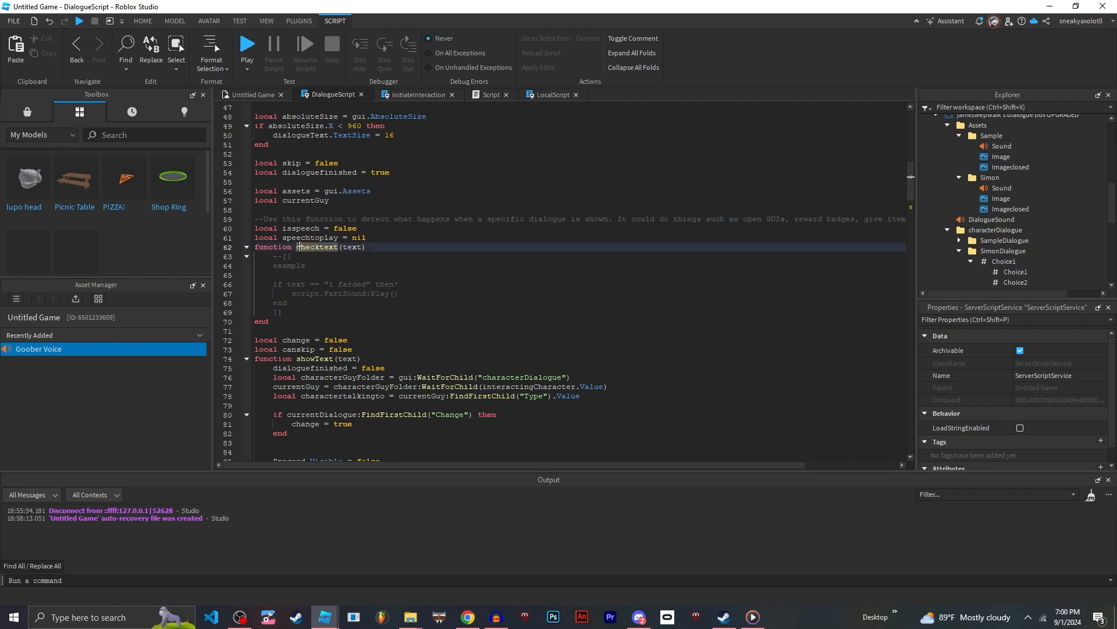
{"action": "scroll", "scroll_direction": "down", "scroll_amount": 3}
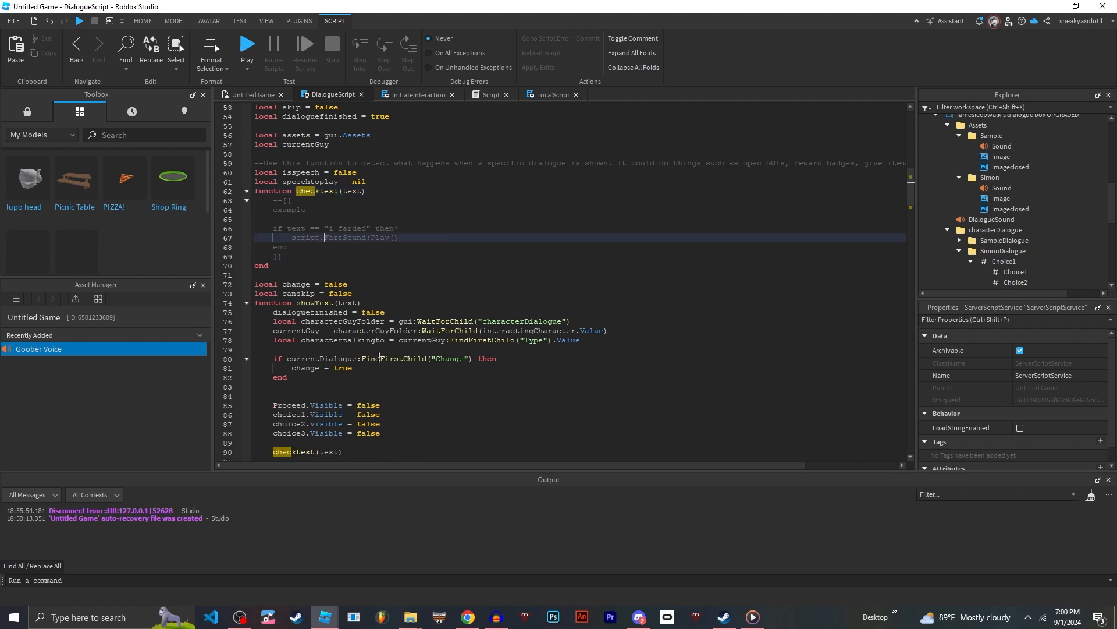
{"action": "scroll", "scroll_direction": "down", "scroll_amount": 3}
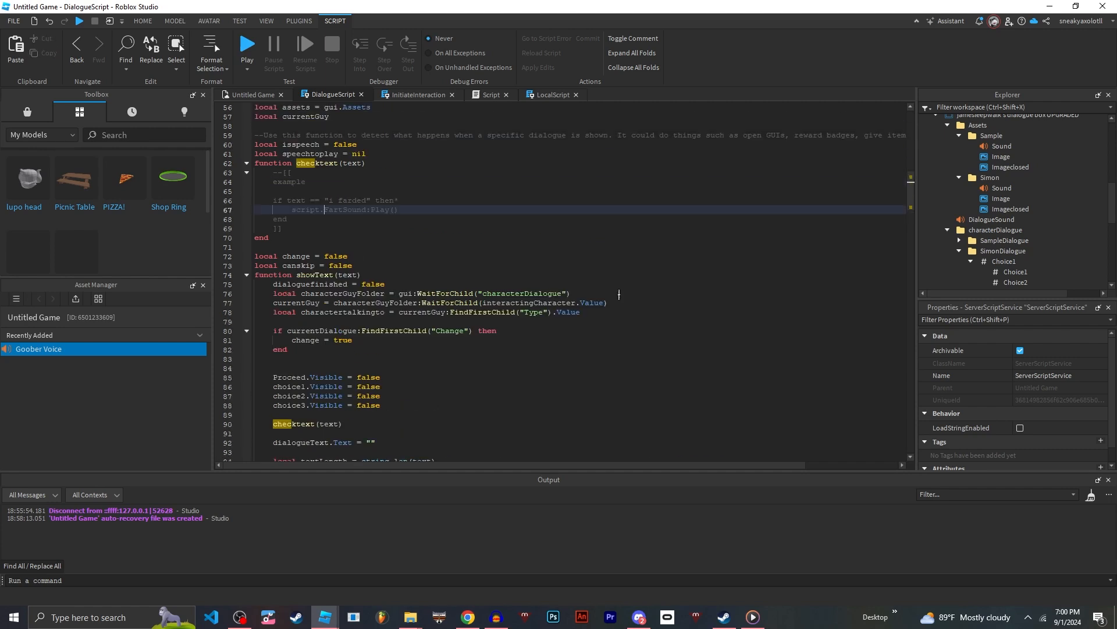
{"action": "scroll", "scroll_direction": "up", "scroll_amount": 3}
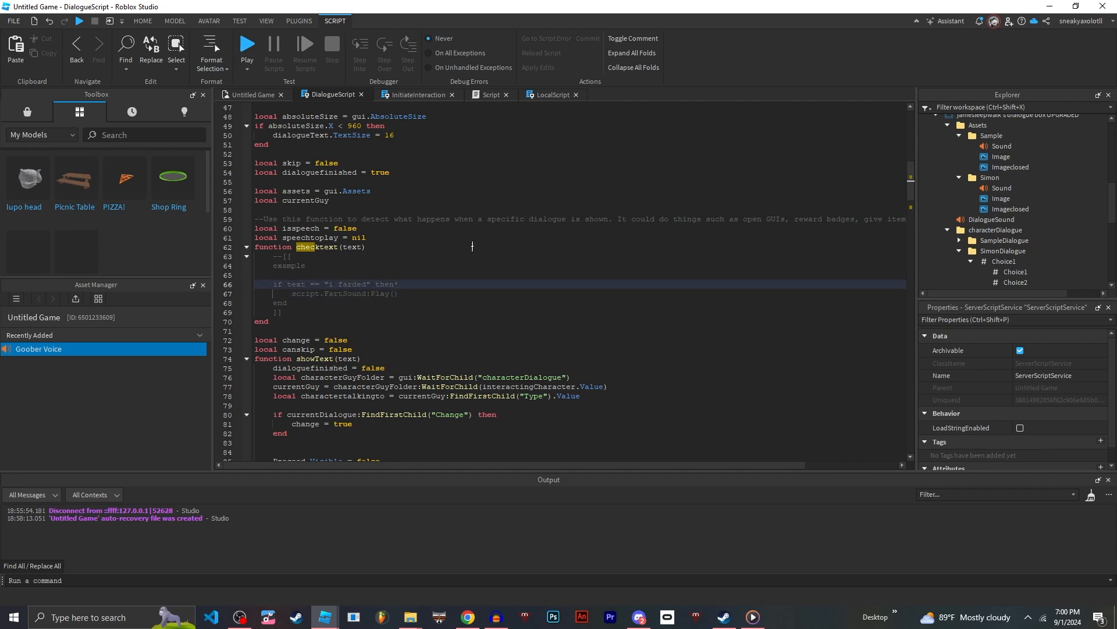
{"action": "mouse_move", "coordinate": [413, 95]}
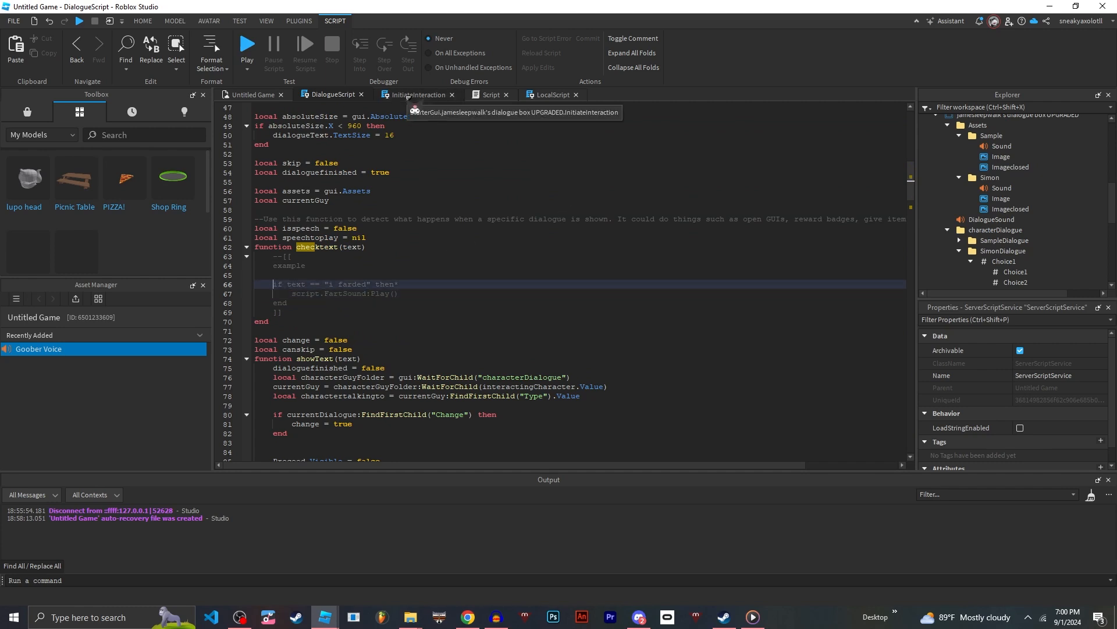
{"action": "left_click", "coordinate": [415, 94]}
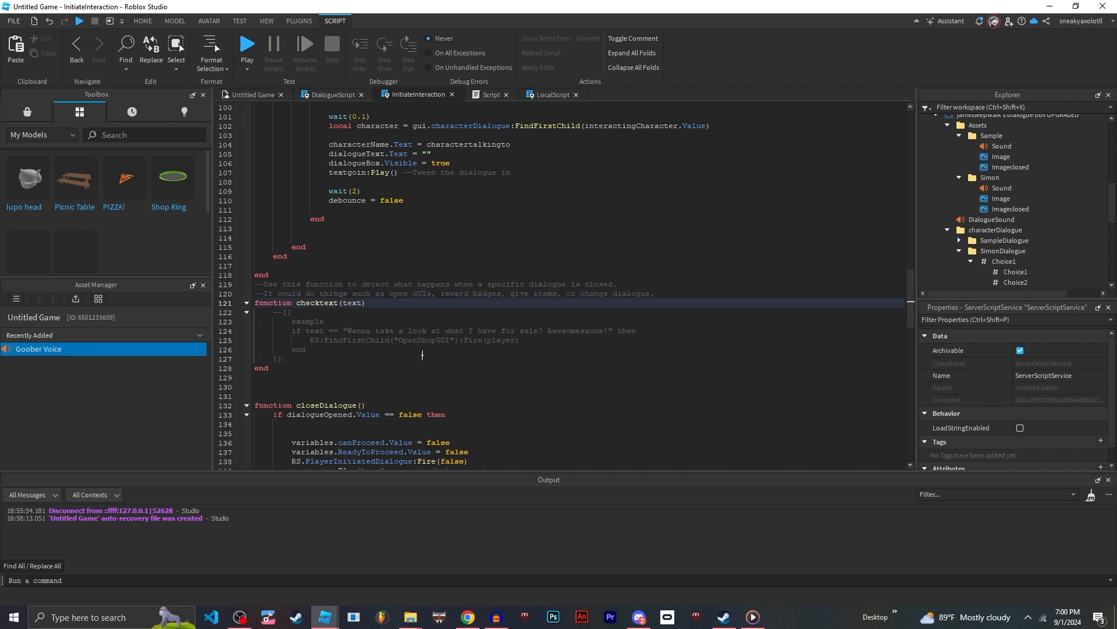
{"action": "left_click", "coordinate": [295, 330]}
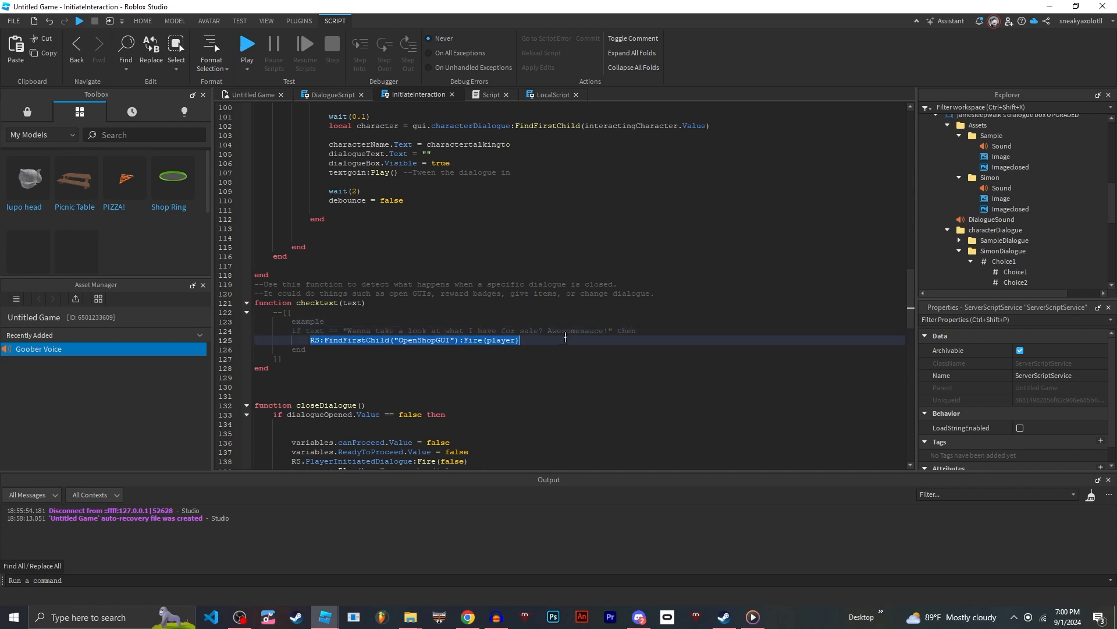
{"action": "left_click", "coordinate": [306, 349]}
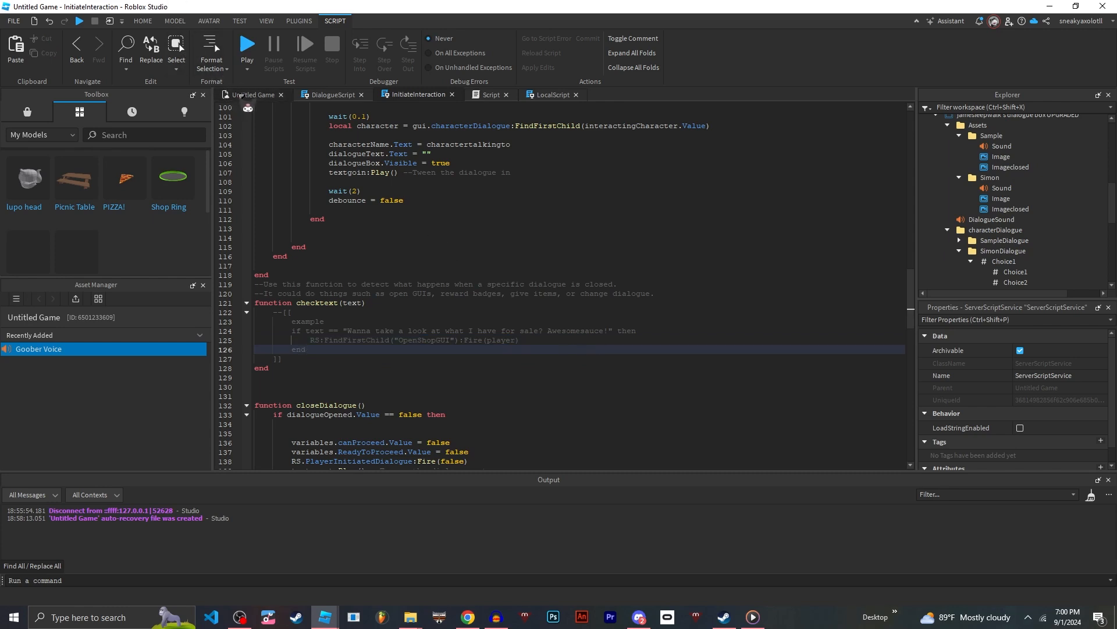
{"action": "left_click", "coordinate": [254, 94]}
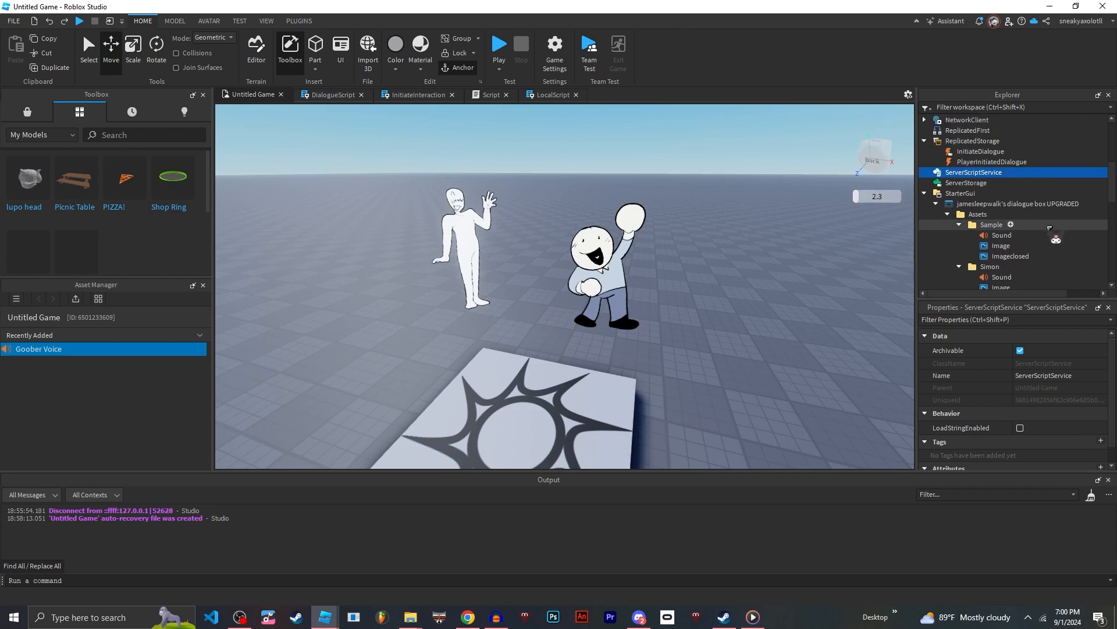
- Select the InitiateDialogue RemoteEvent in ReplicatedStorage and start a playtest
{"action": "scroll", "scroll_direction": "up", "scroll_amount": 3}
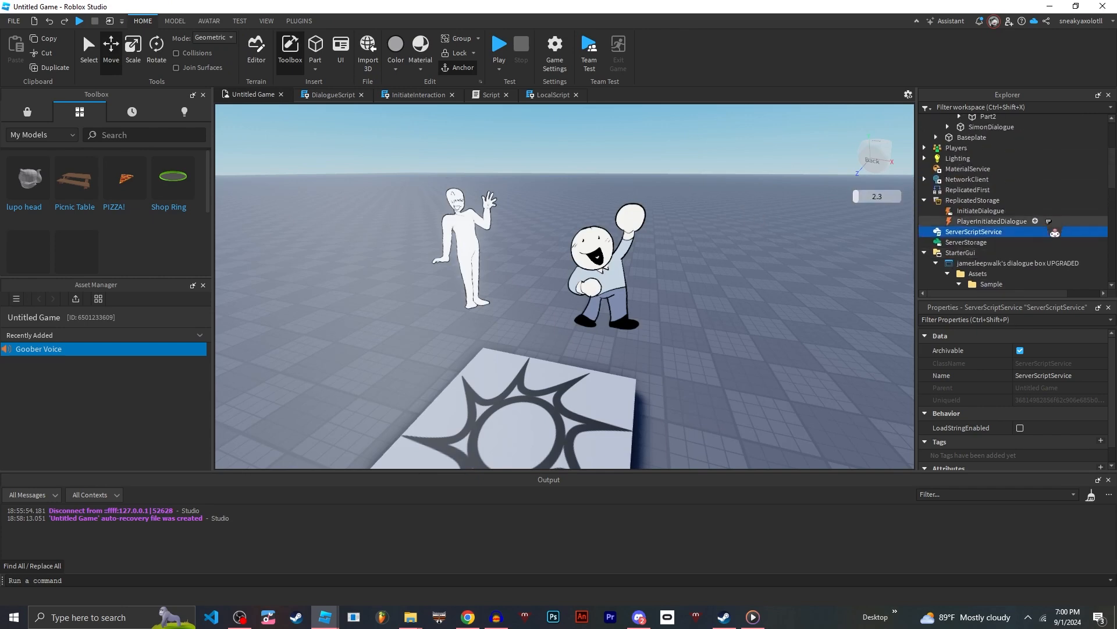
{"action": "left_click", "coordinate": [980, 211]}
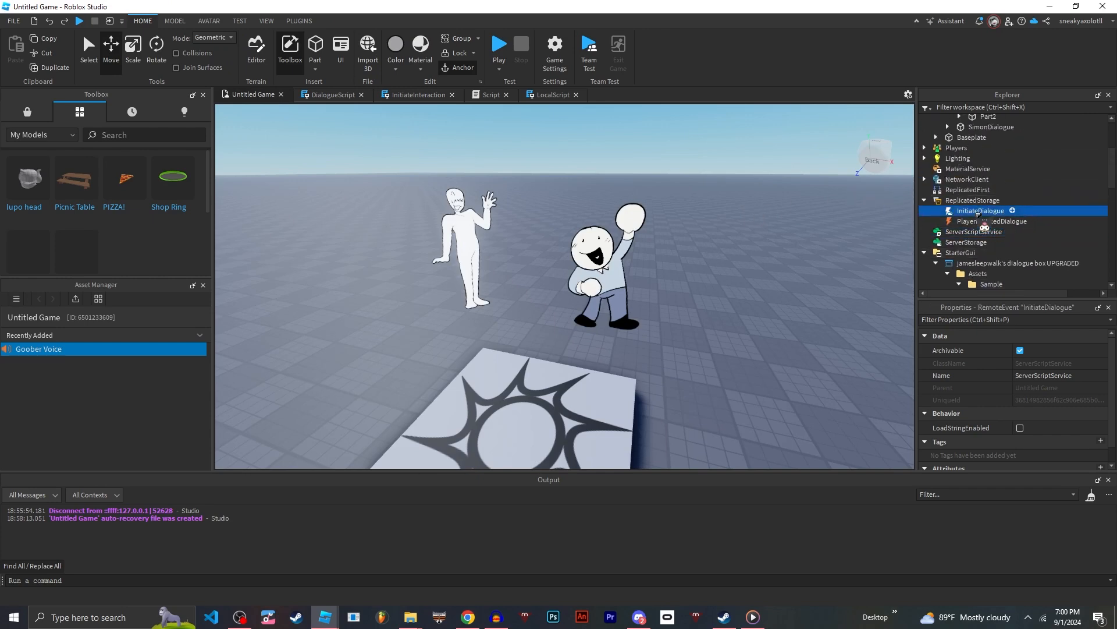
{"action": "left_click", "coordinate": [982, 210]}
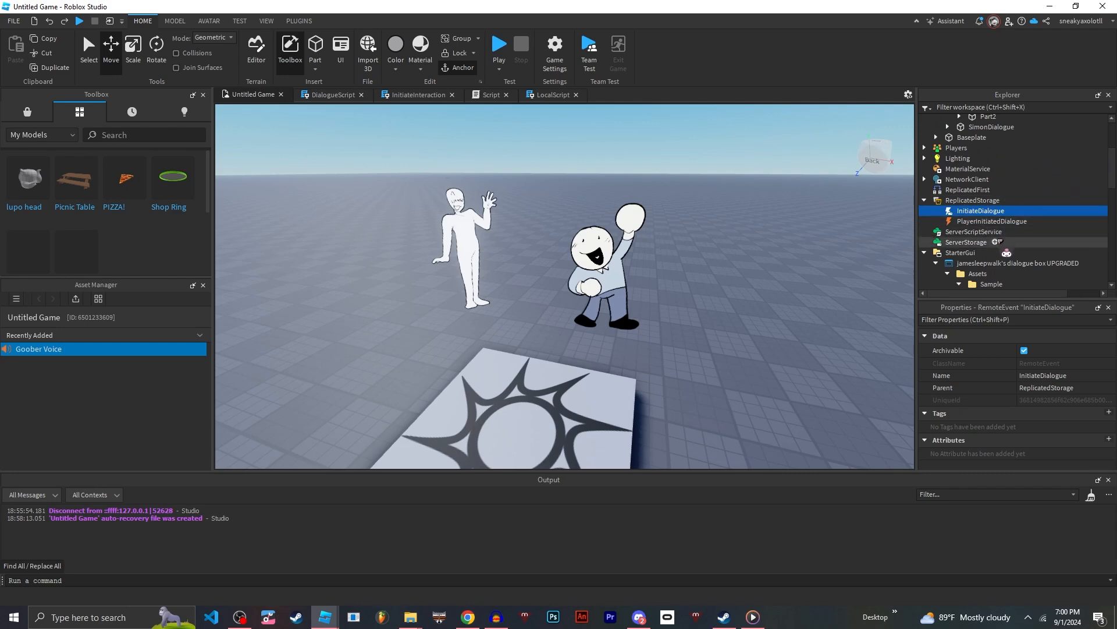
{"action": "mouse_move", "coordinate": [809, 261]}
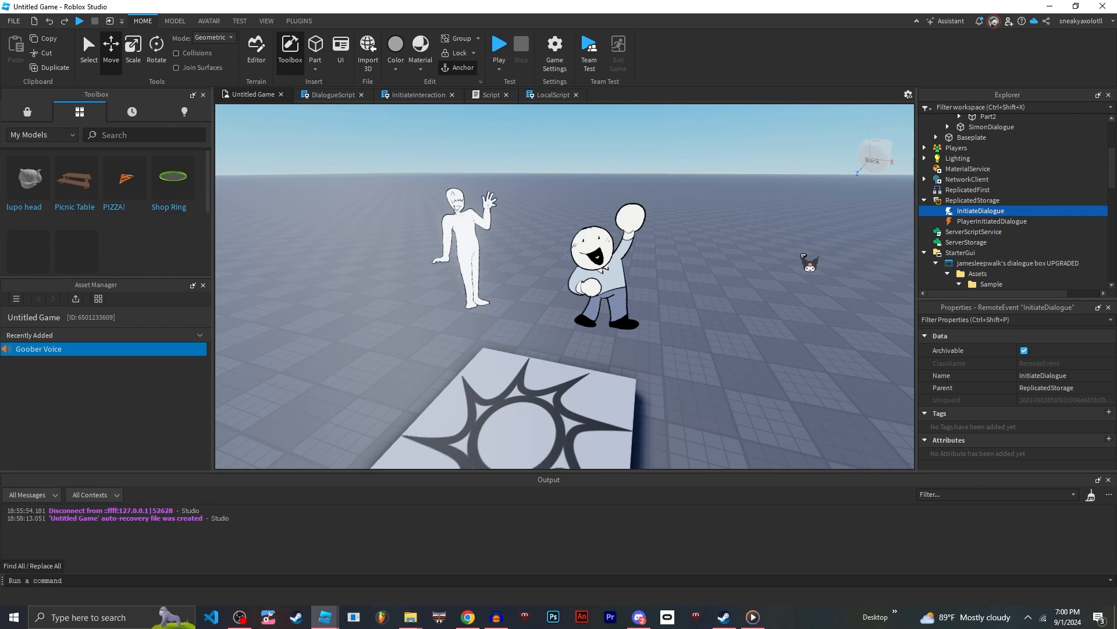
{"action": "left_click", "coordinate": [499, 44]}
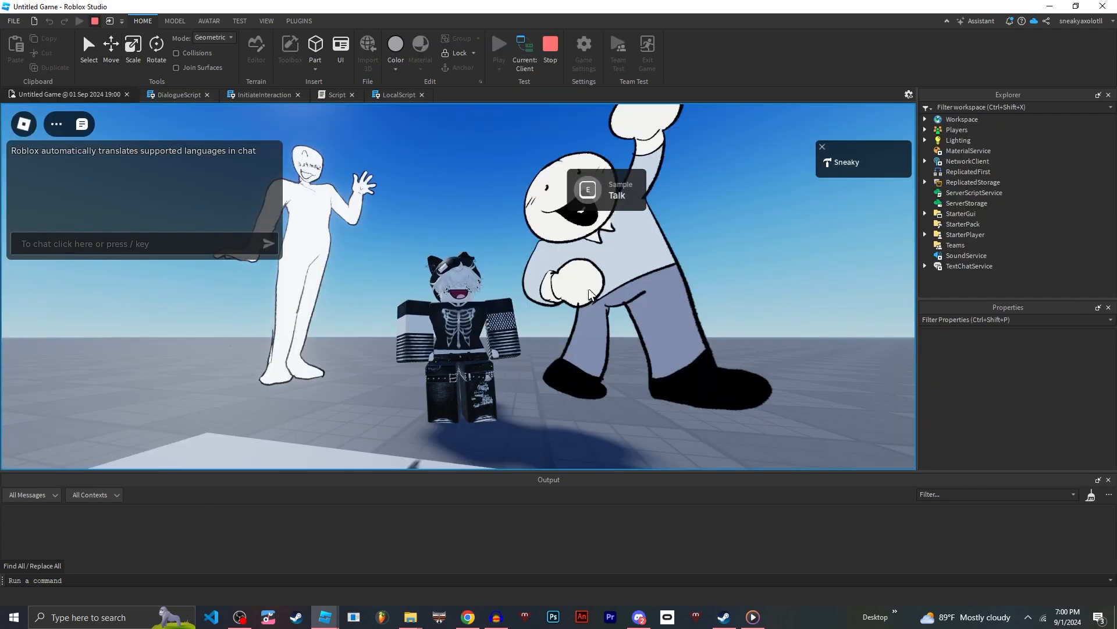